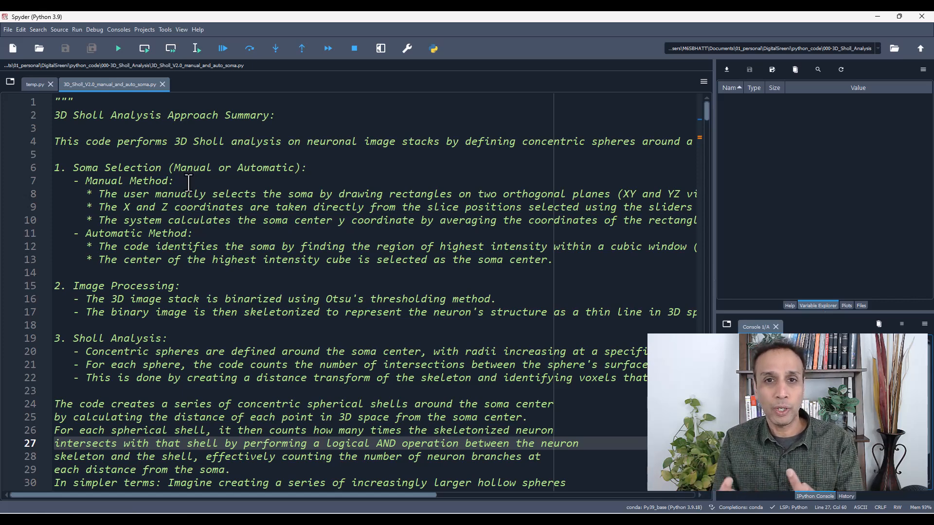
{"action": "mouse_move", "coordinate": [238, 213]}
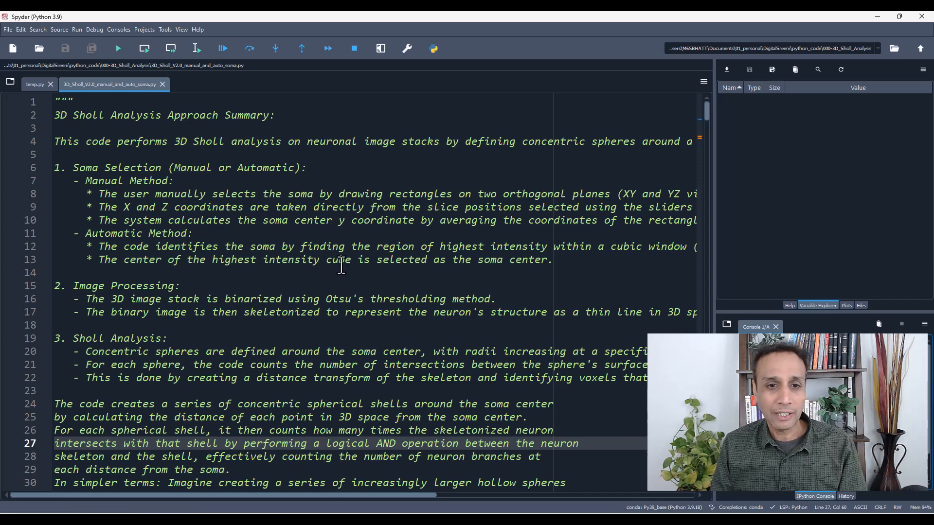
Step: Scroll to the docstring's Visualization notes on Plotly 3D output and the library imports
{"action": "scroll", "scroll_direction": "down", "scroll_amount": 3}
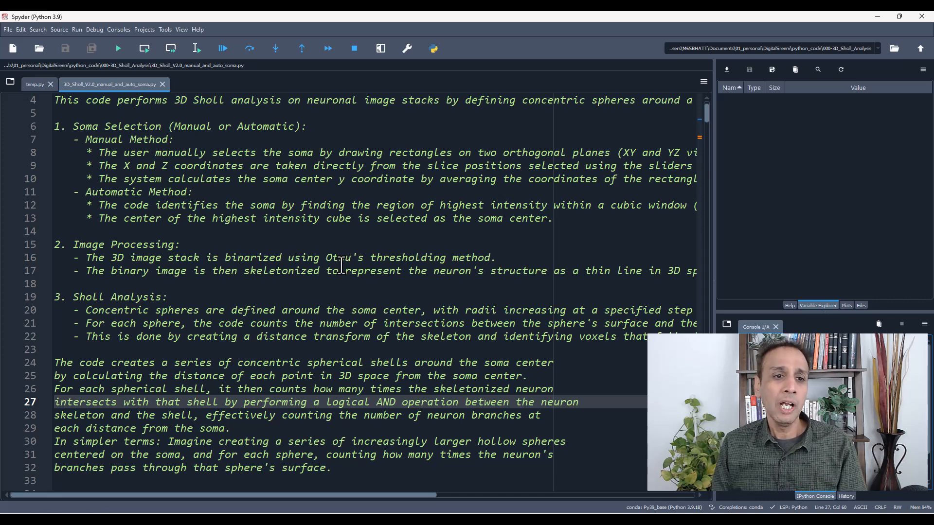
{"action": "scroll", "scroll_direction": "down", "scroll_amount": 3}
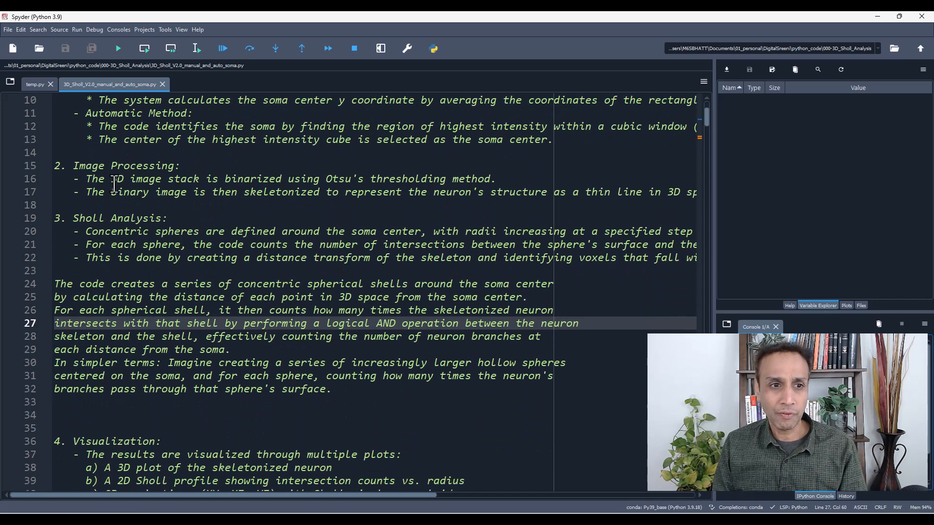
{"action": "mouse_move", "coordinate": [265, 200]}
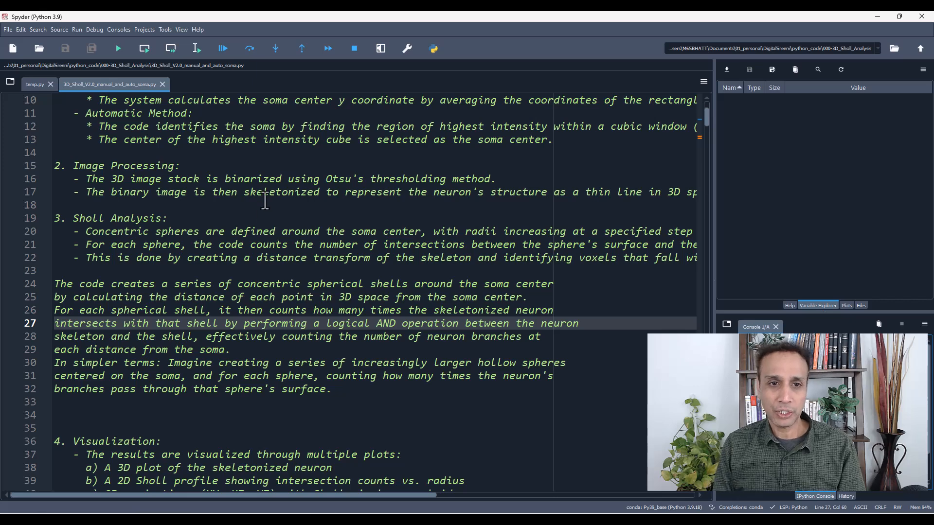
{"action": "mouse_move", "coordinate": [320, 231]}
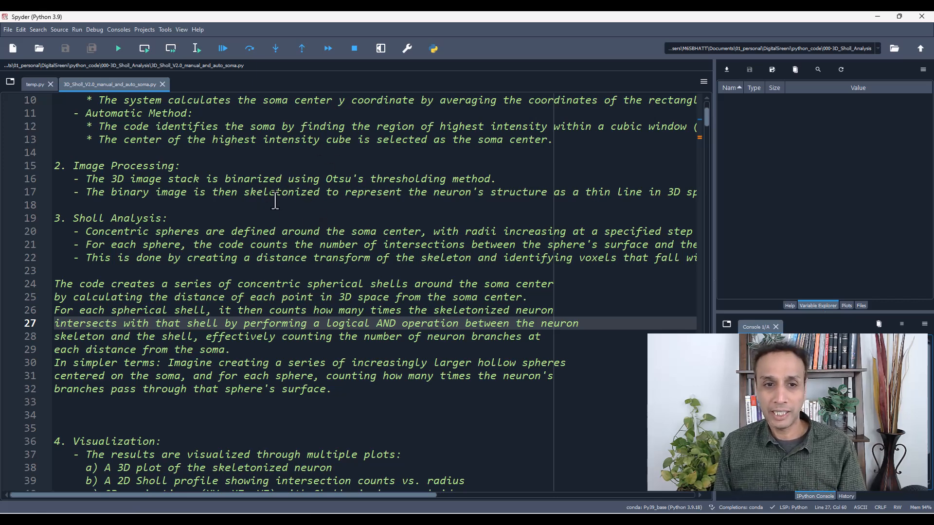
{"action": "mouse_move", "coordinate": [326, 210]}
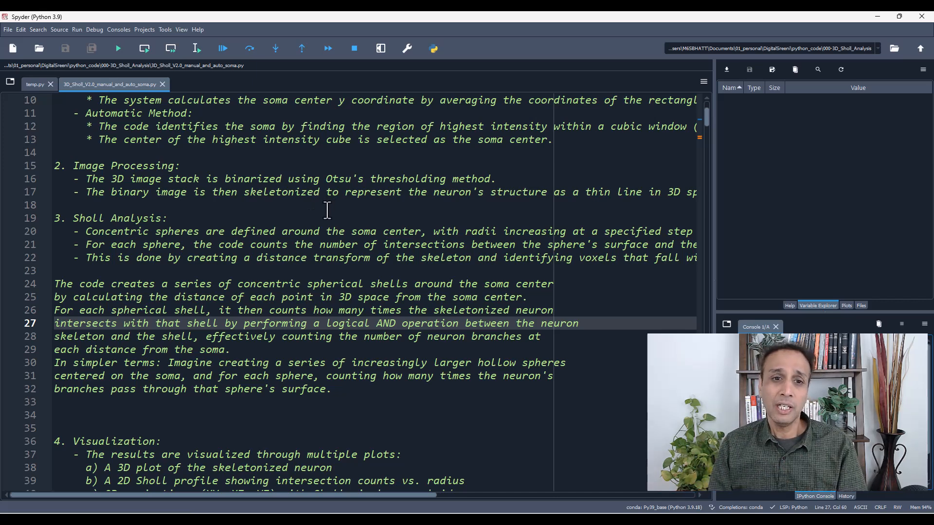
{"action": "scroll", "scroll_direction": "down", "scroll_amount": 3}
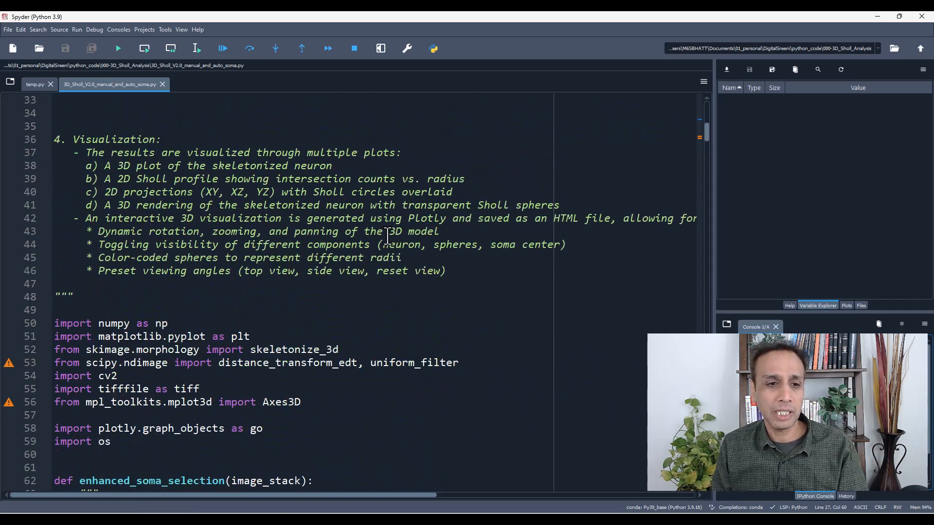
Step: Scroll past enhanced_soma_selection's rectangle-selection code to the automated_soma_detection function
{"action": "scroll", "scroll_direction": "down", "scroll_amount": 3}
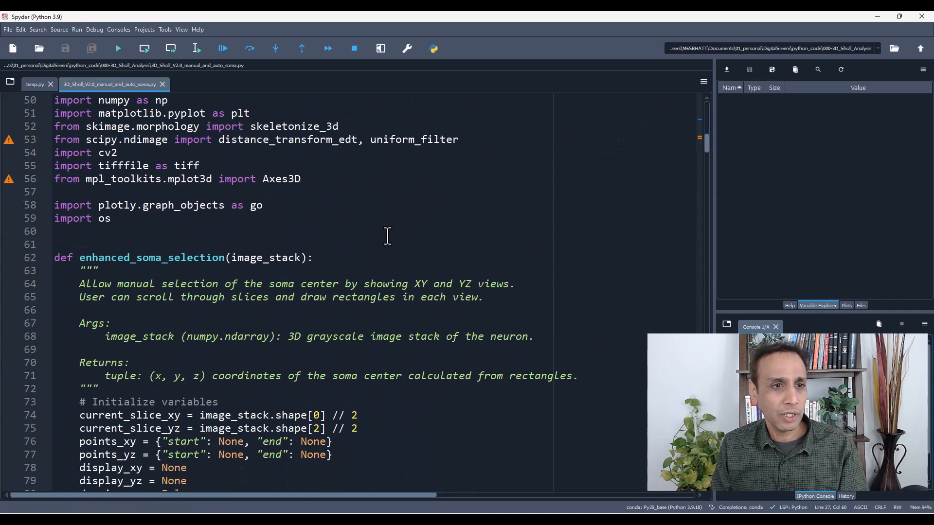
{"action": "scroll", "scroll_direction": "down", "scroll_amount": 3}
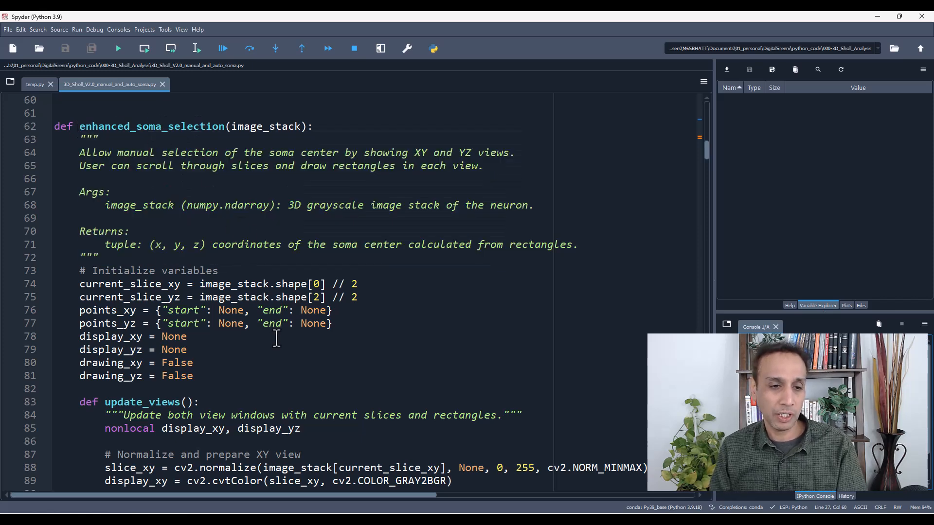
{"action": "scroll", "scroll_direction": "down", "scroll_amount": 3}
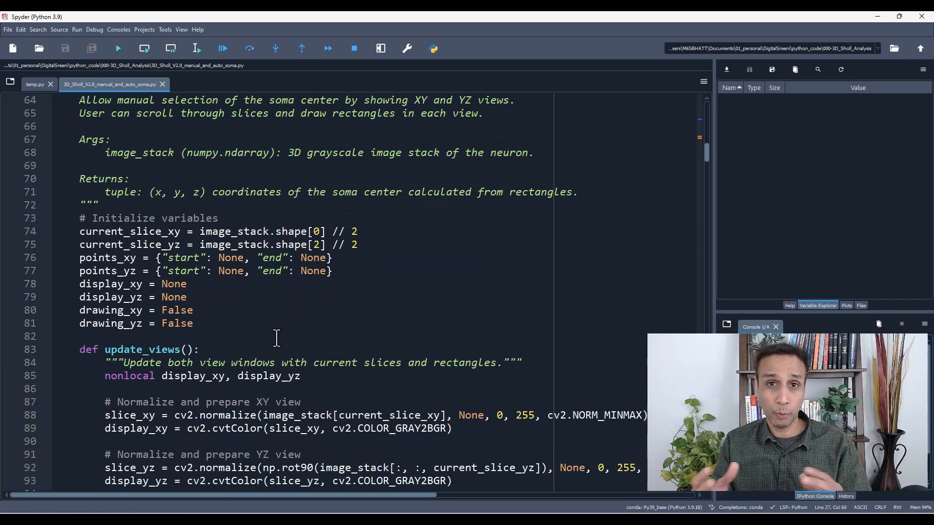
{"action": "scroll", "scroll_direction": "down", "scroll_amount": 3}
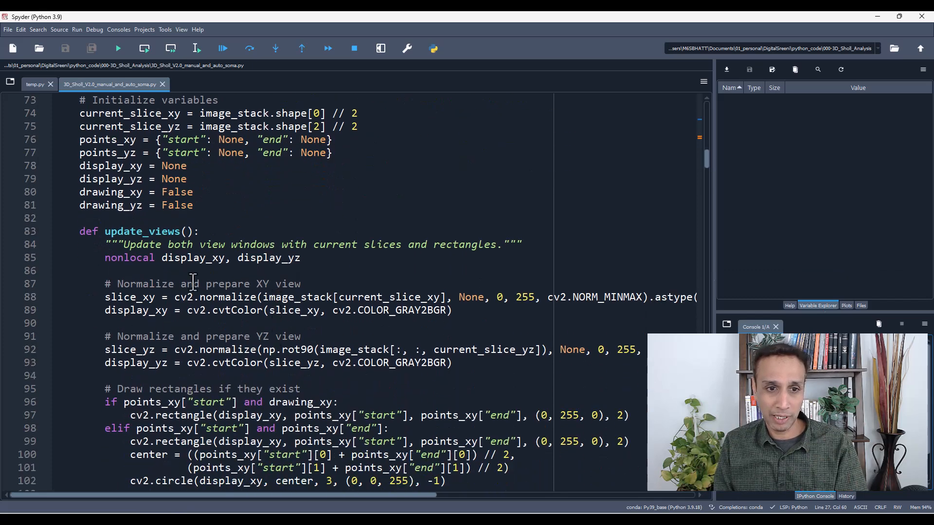
{"action": "scroll", "scroll_direction": "down", "scroll_amount": 3}
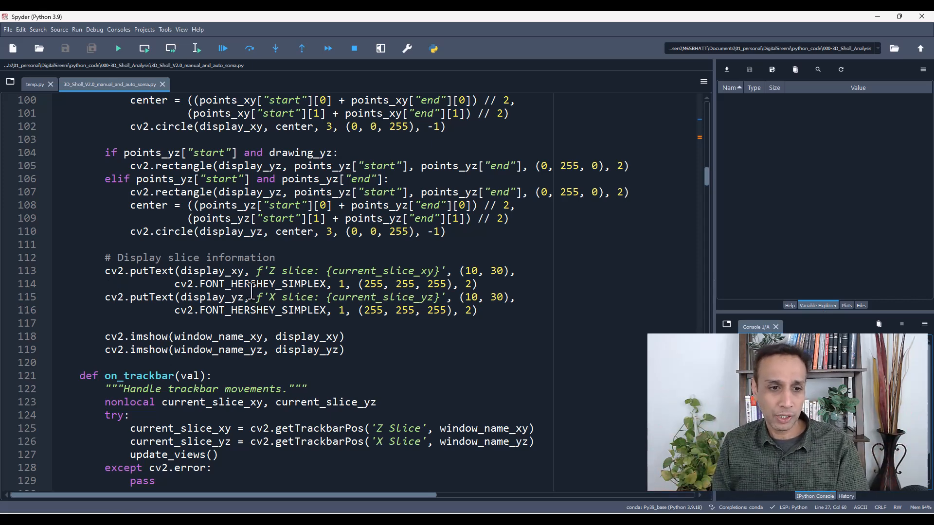
{"action": "scroll", "scroll_direction": "down", "scroll_amount": 3}
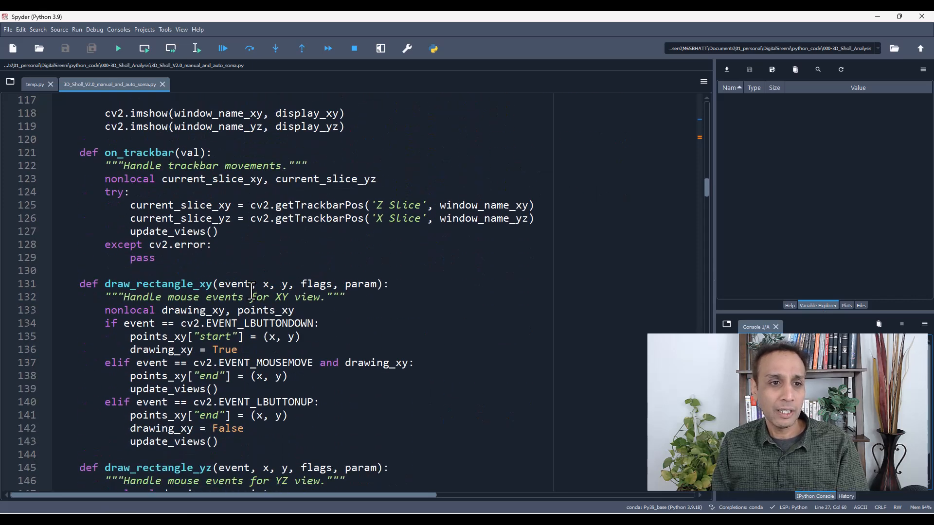
{"action": "scroll", "scroll_direction": "down", "scroll_amount": 3}
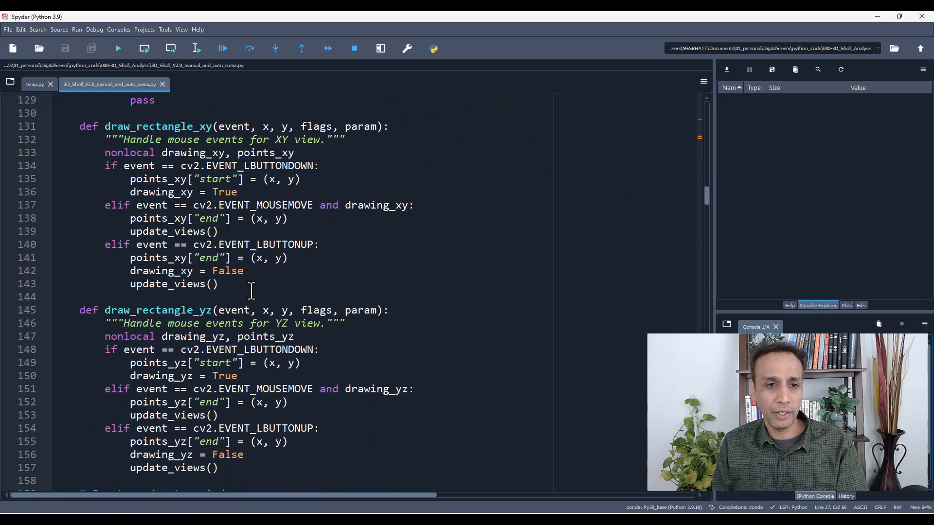
{"action": "mouse_move", "coordinate": [398, 281]}
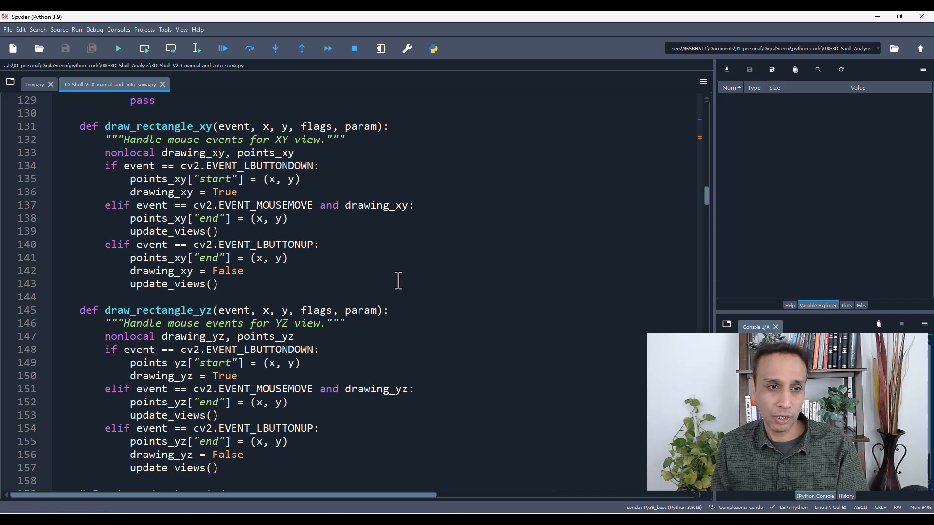
{"action": "mouse_move", "coordinate": [202, 155]}
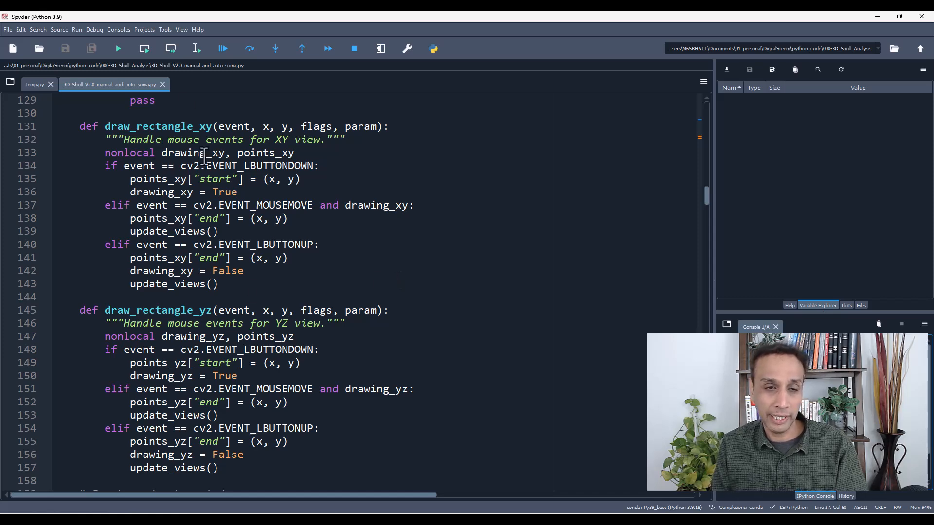
{"action": "scroll", "scroll_direction": "down", "scroll_amount": 3}
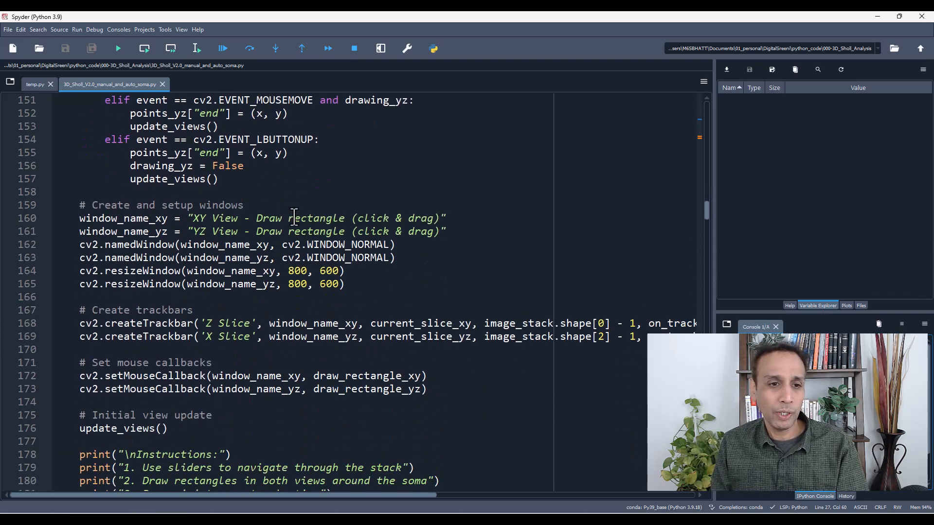
{"action": "scroll", "scroll_direction": "down", "scroll_amount": 3}
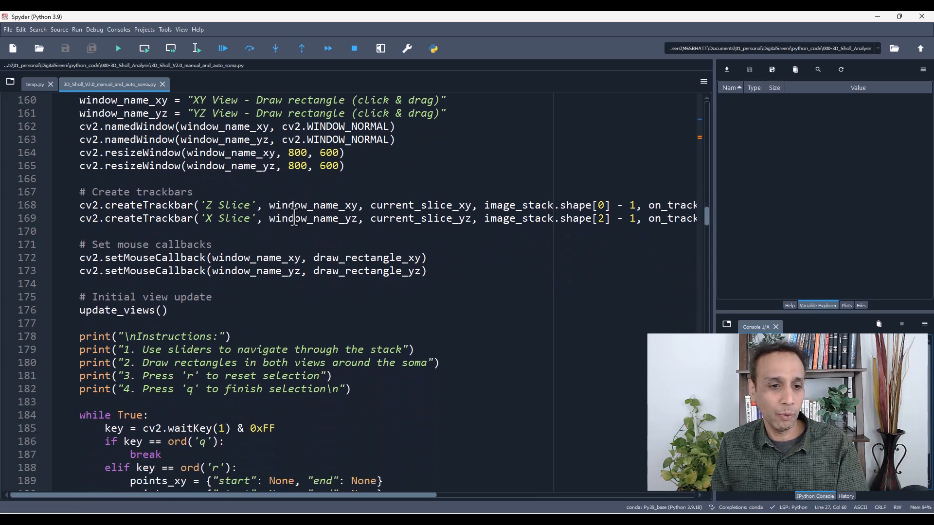
{"action": "scroll", "scroll_direction": "down", "scroll_amount": 3}
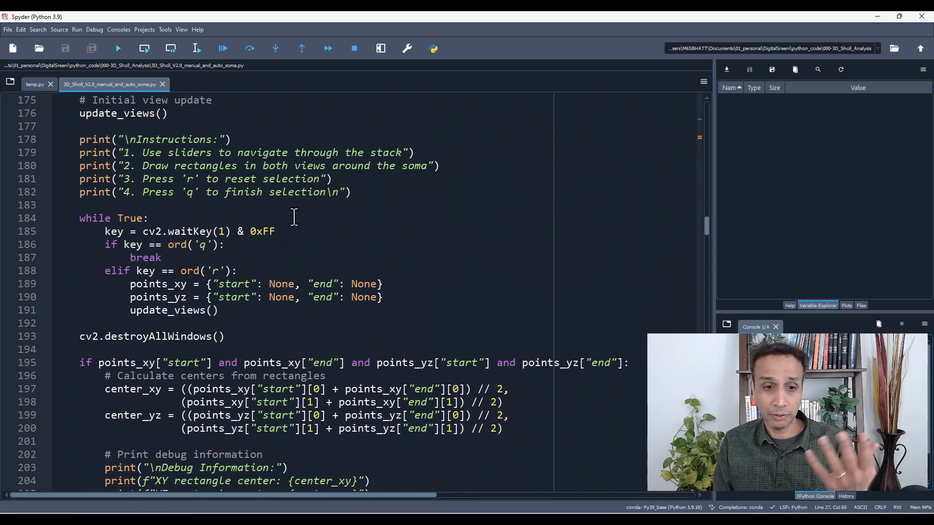
{"action": "scroll", "scroll_direction": "down", "scroll_amount": 3}
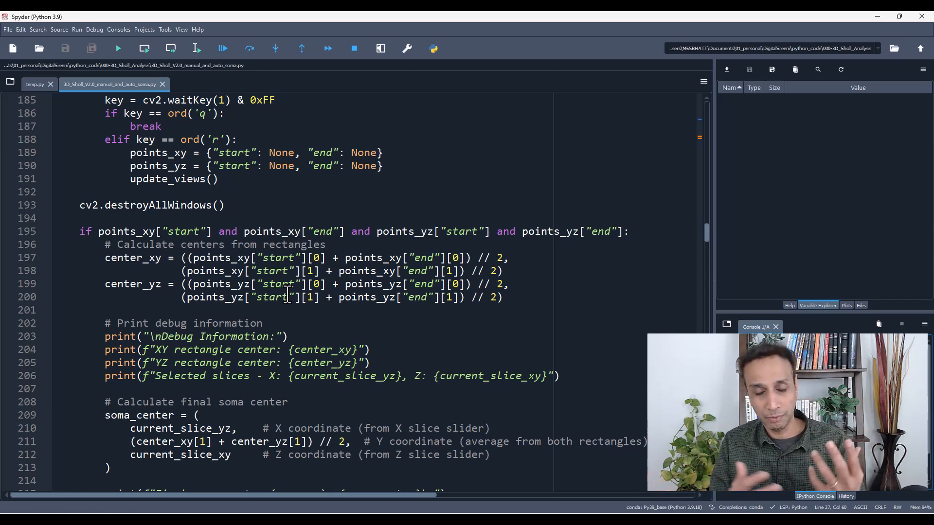
{"action": "scroll", "scroll_direction": "down", "scroll_amount": 3}
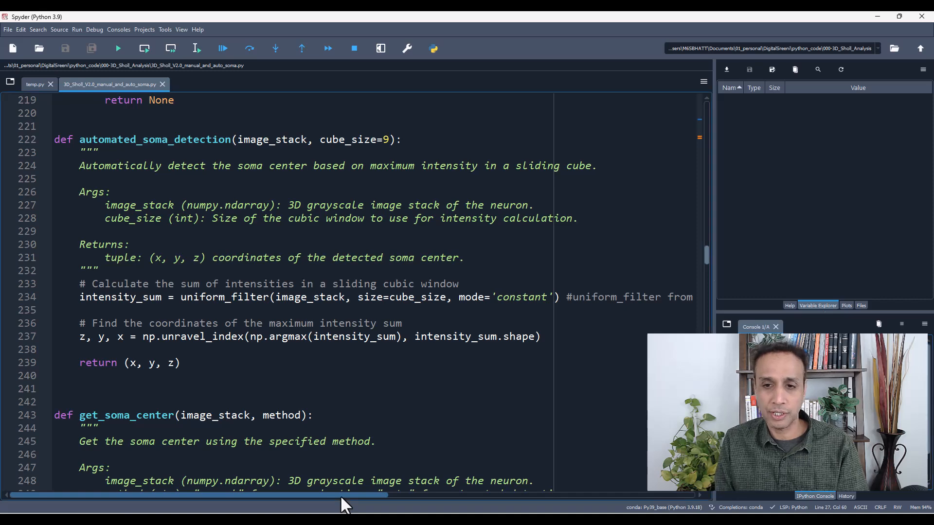
{"action": "left_click_drag", "start_coordinate": [343, 496], "coordinate": [584, 495]}
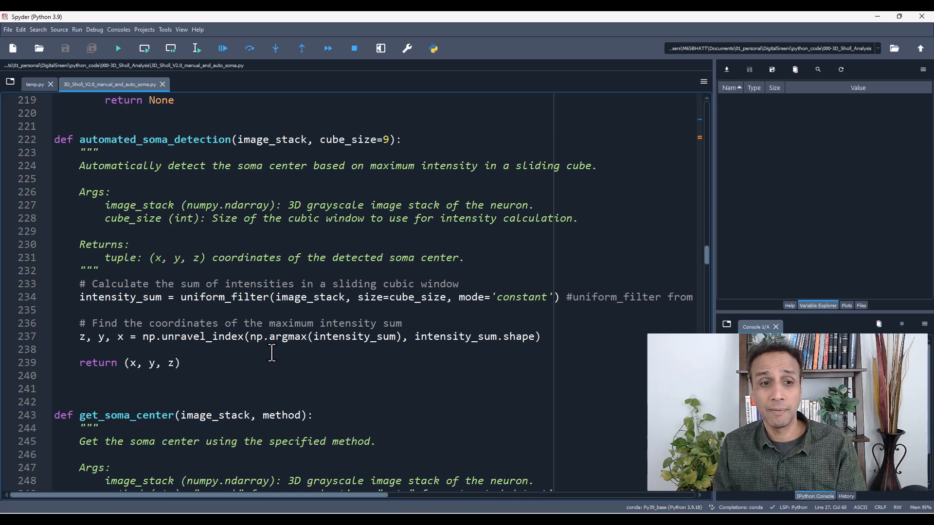
{"action": "scroll", "scroll_direction": "down", "scroll_amount": 3}
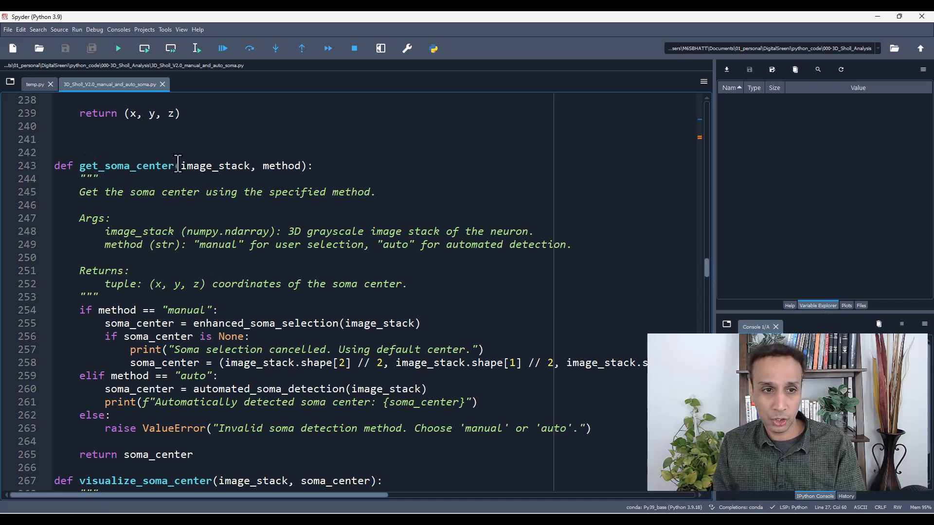
{"action": "mouse_move", "coordinate": [318, 291]}
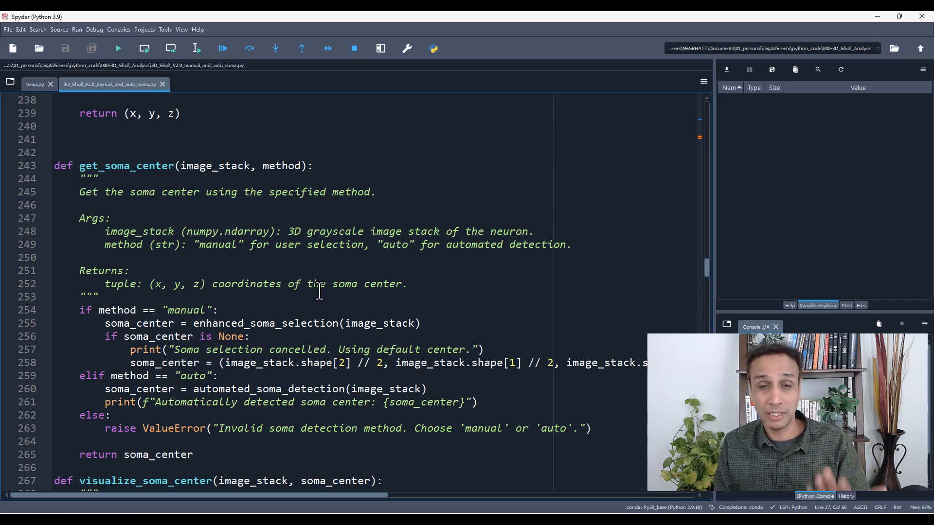
Step: Scroll past get_soma_center and visualize_soma_center to perform_3d_sholl_analysis
{"action": "scroll", "scroll_direction": "down", "scroll_amount": 3}
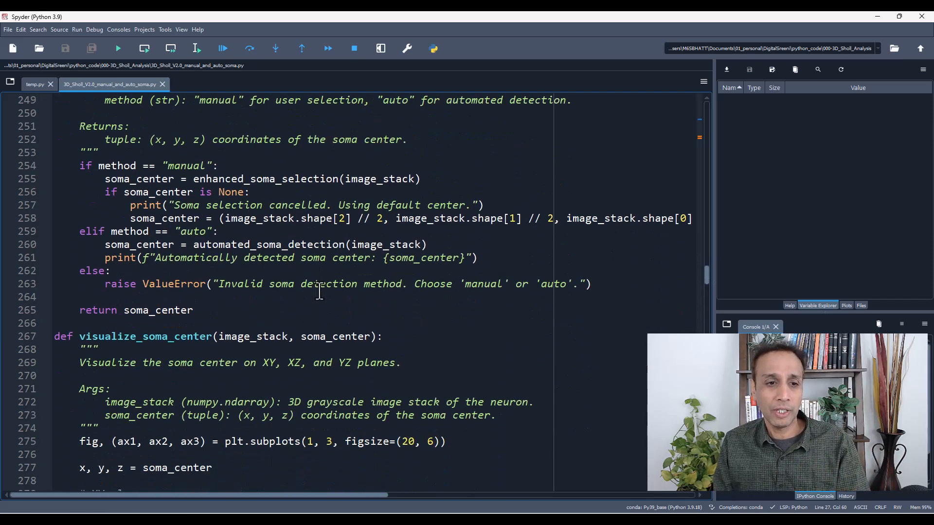
{"action": "scroll", "scroll_direction": "down", "scroll_amount": 3}
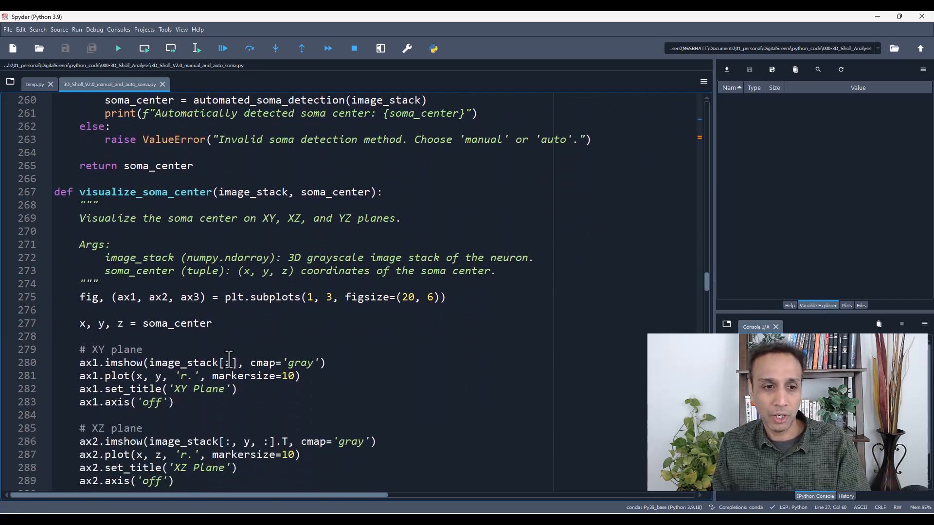
{"action": "scroll", "scroll_direction": "down", "scroll_amount": 3}
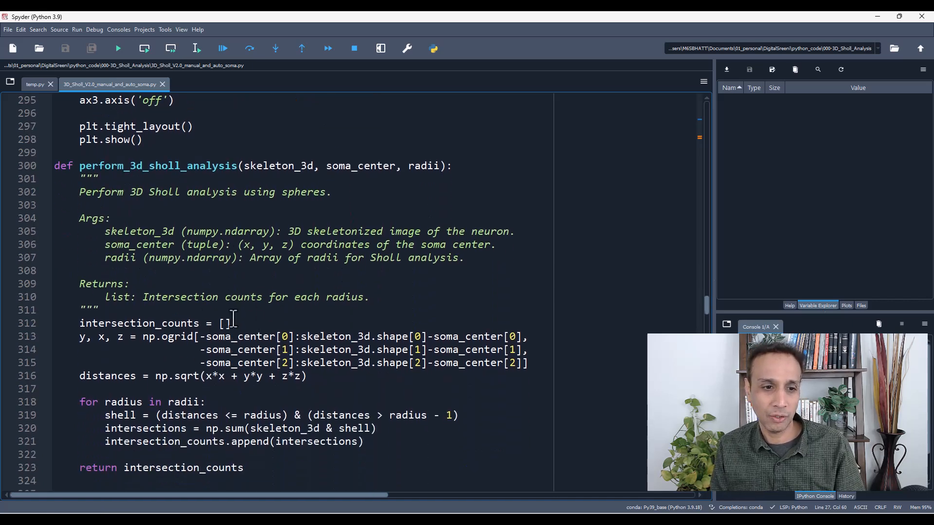
{"action": "scroll", "scroll_direction": "down", "scroll_amount": 3}
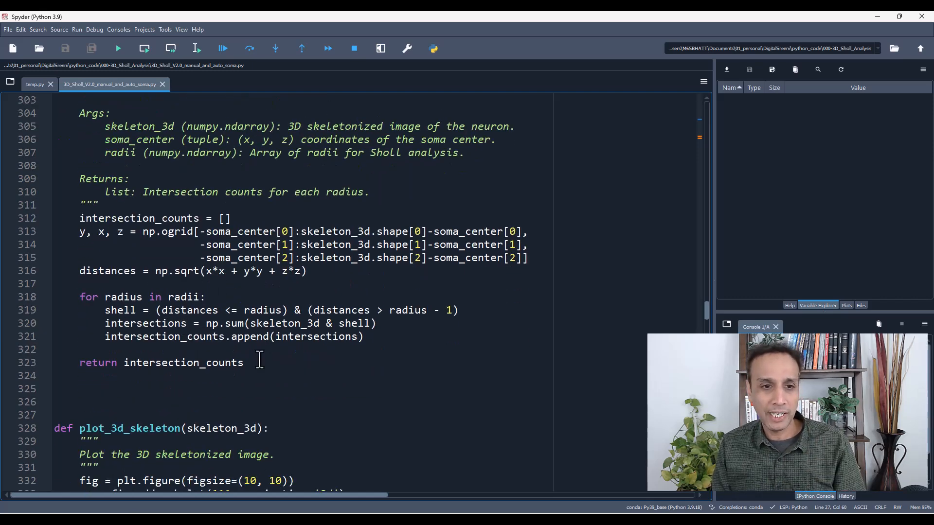
{"action": "mouse_move", "coordinate": [257, 297]}
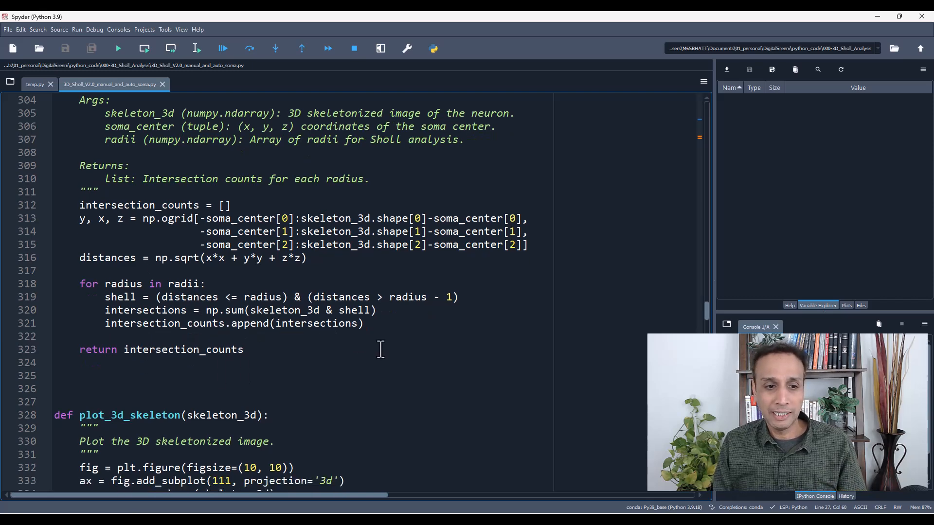
{"action": "scroll", "scroll_direction": "down", "scroll_amount": 3}
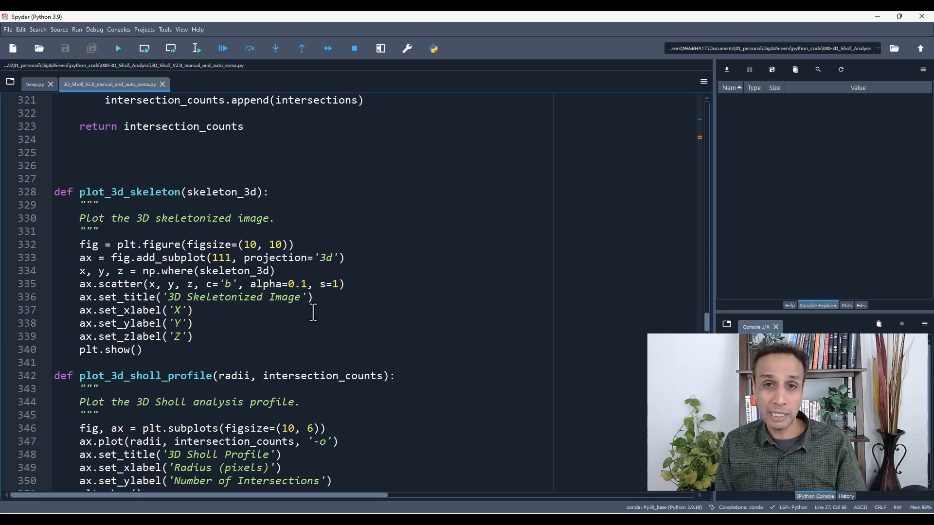
{"action": "mouse_move", "coordinate": [318, 318]}
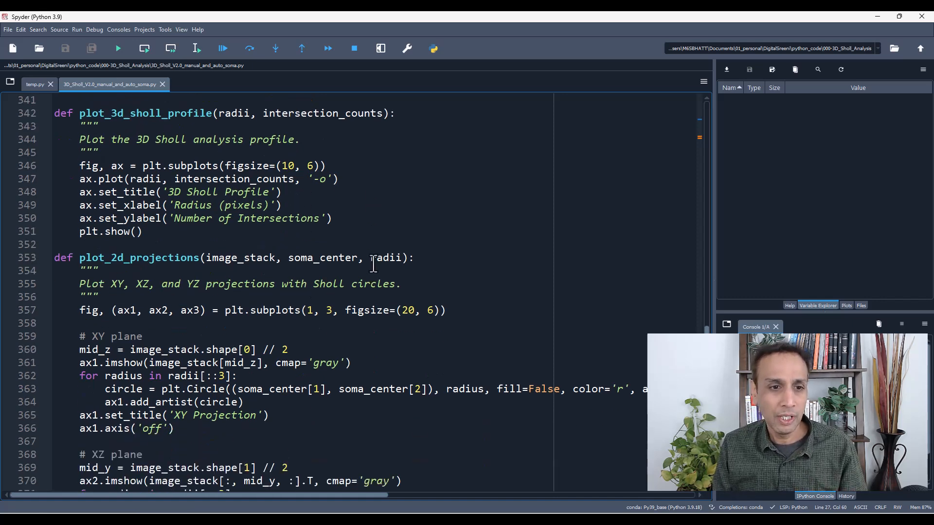
{"action": "scroll", "scroll_direction": "down", "scroll_amount": 3}
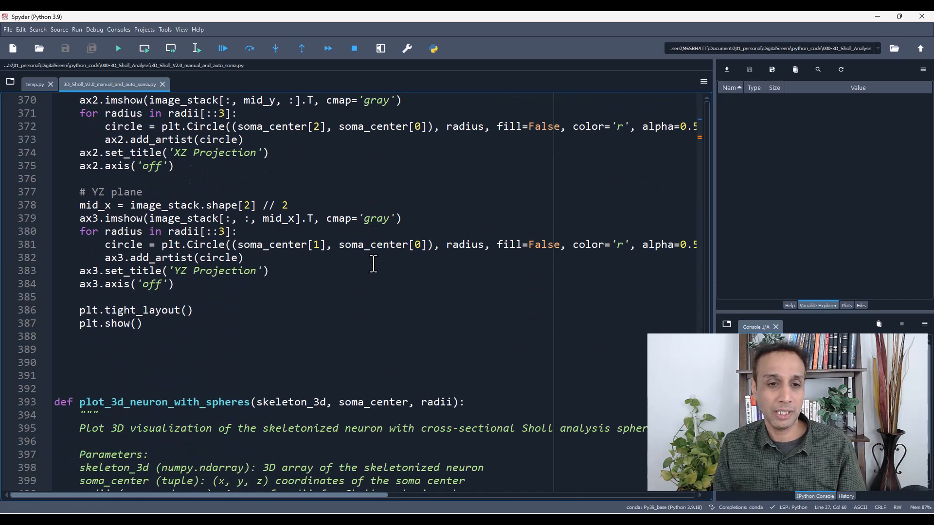
{"action": "scroll", "scroll_direction": "down", "scroll_amount": 3}
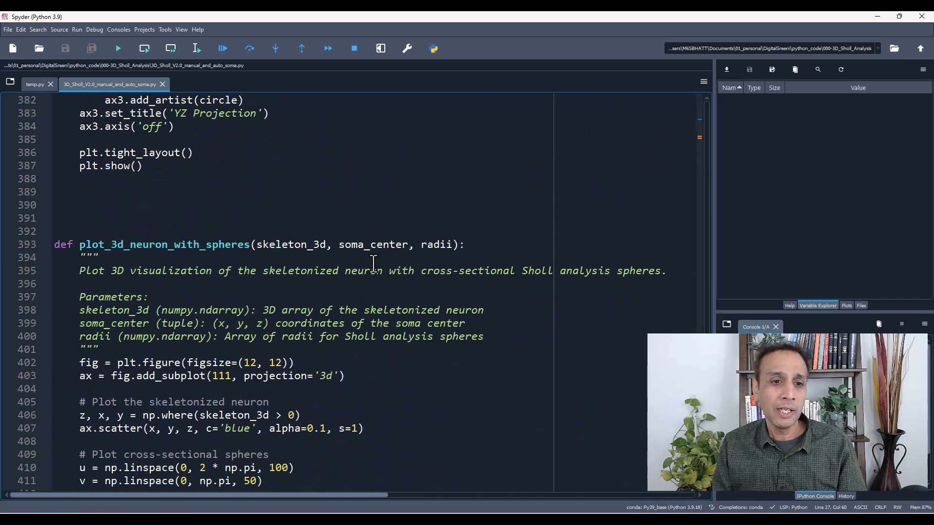
{"action": "scroll", "scroll_direction": "down", "scroll_amount": 3}
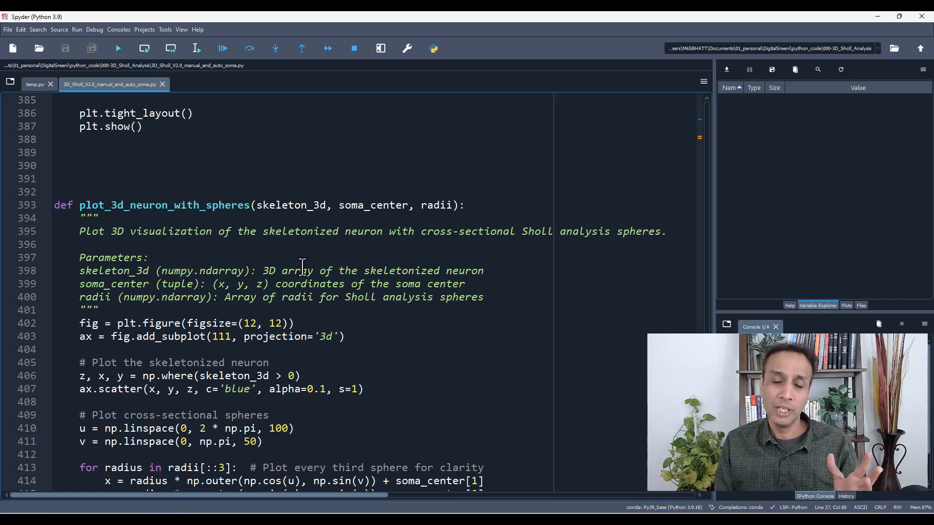
{"action": "scroll", "scroll_direction": "down", "scroll_amount": 3}
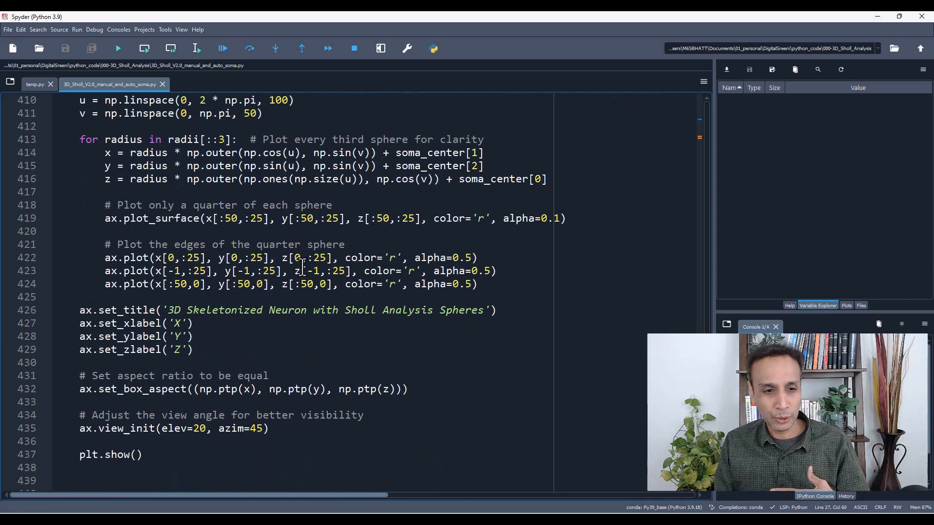
{"action": "scroll", "scroll_direction": "down", "scroll_amount": 3}
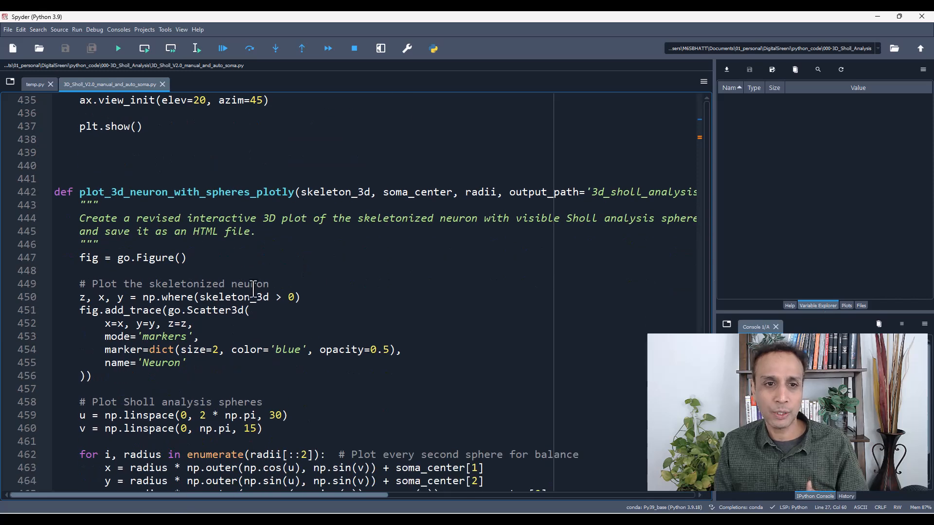
{"action": "scroll", "scroll_direction": "down", "scroll_amount": 3}
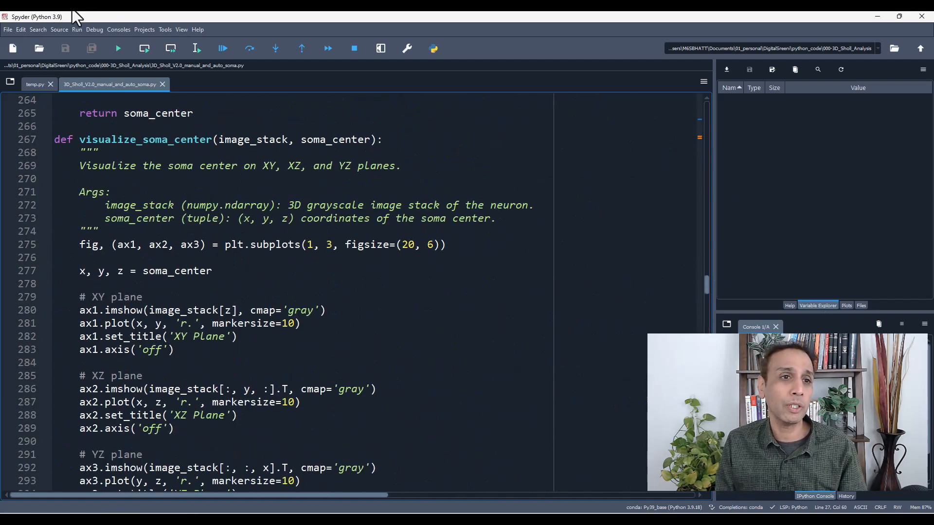
{"action": "scroll", "scroll_direction": "down", "scroll_amount": 3}
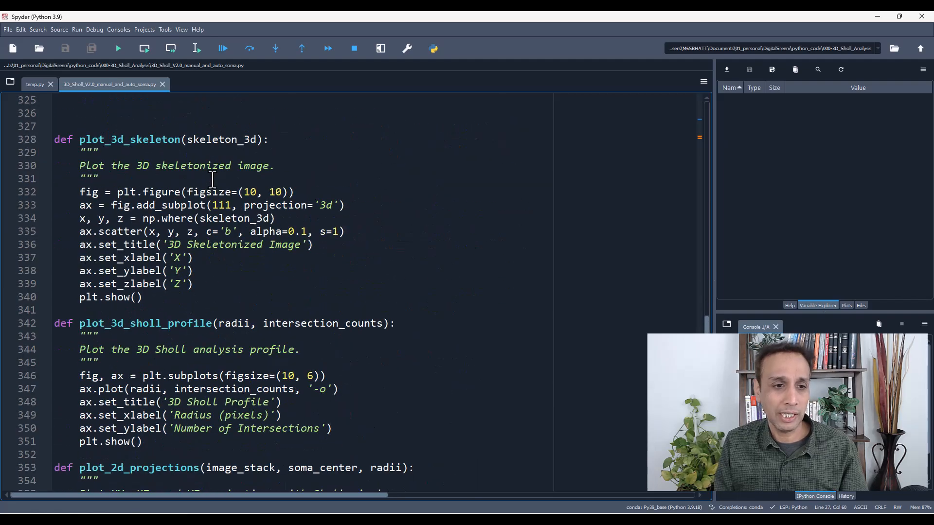
{"action": "scroll", "scroll_direction": "down", "scroll_amount": 3}
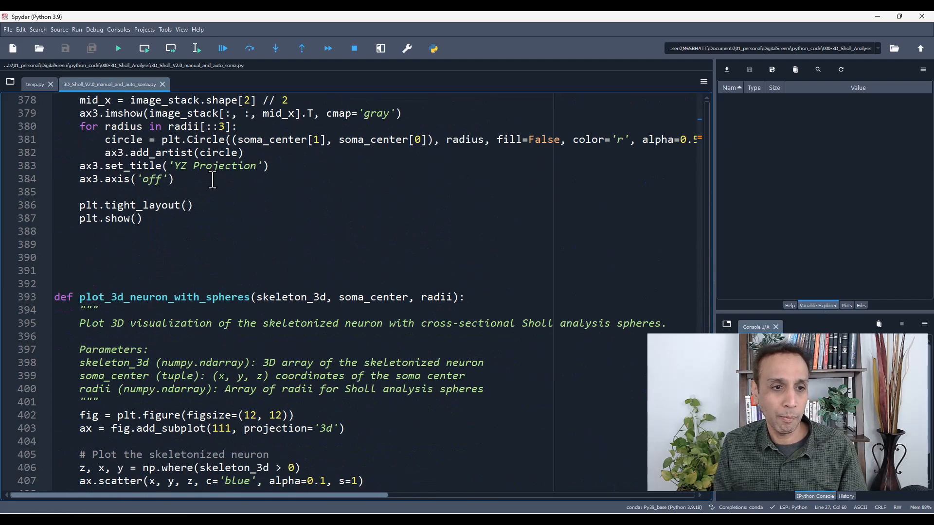
{"action": "scroll", "scroll_direction": "down", "scroll_amount": 3}
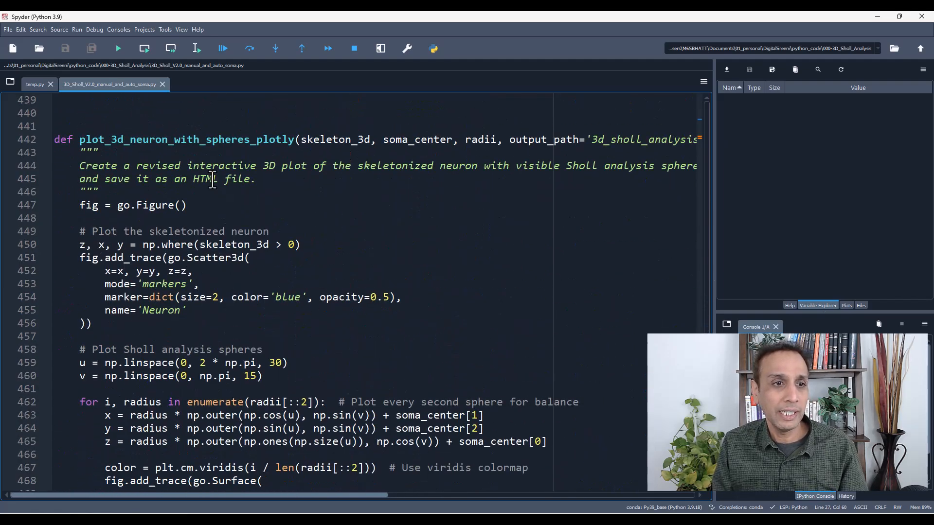
{"action": "scroll", "scroll_direction": "down", "scroll_amount": 3}
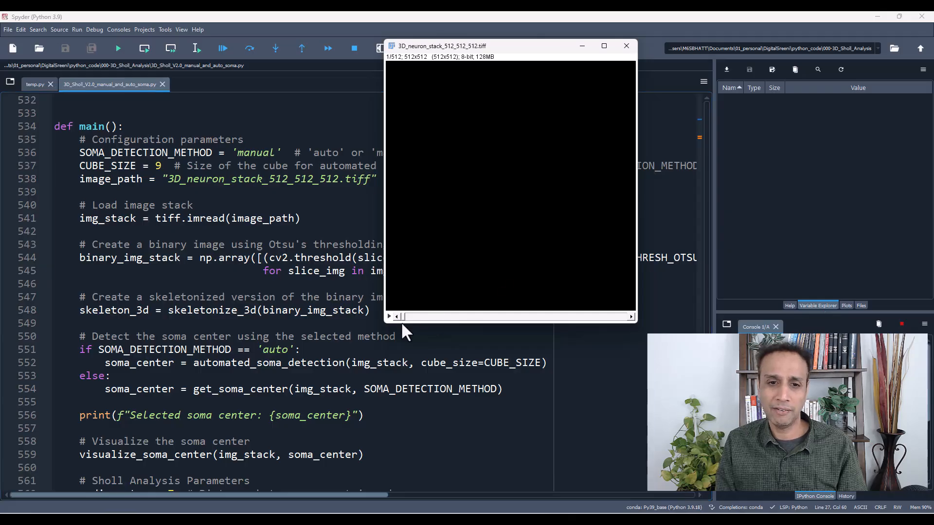
{"action": "mouse_move", "coordinate": [407, 331]}
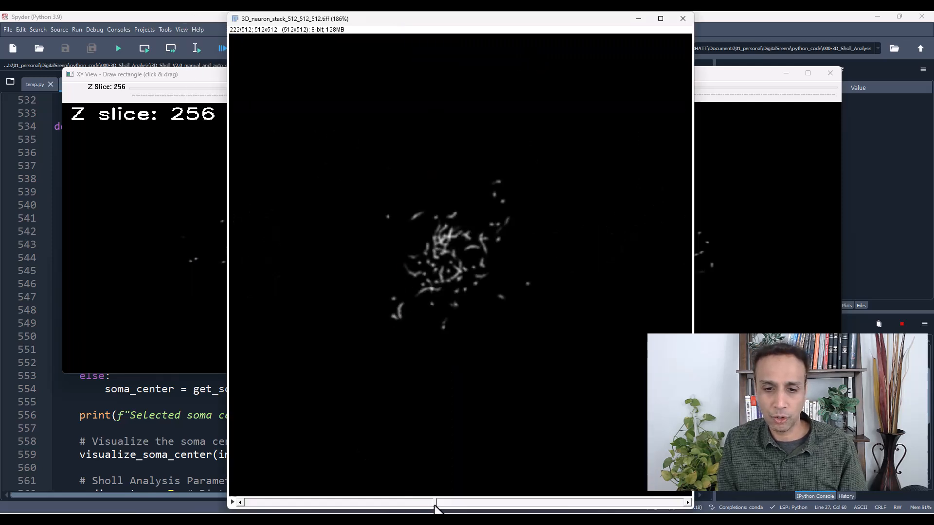
Step: Drag the slice slider through the neuron stack's deeper z slices where the neuron fades
{"action": "left_click_drag", "start_coordinate": [435, 504], "coordinate": [454, 503]}
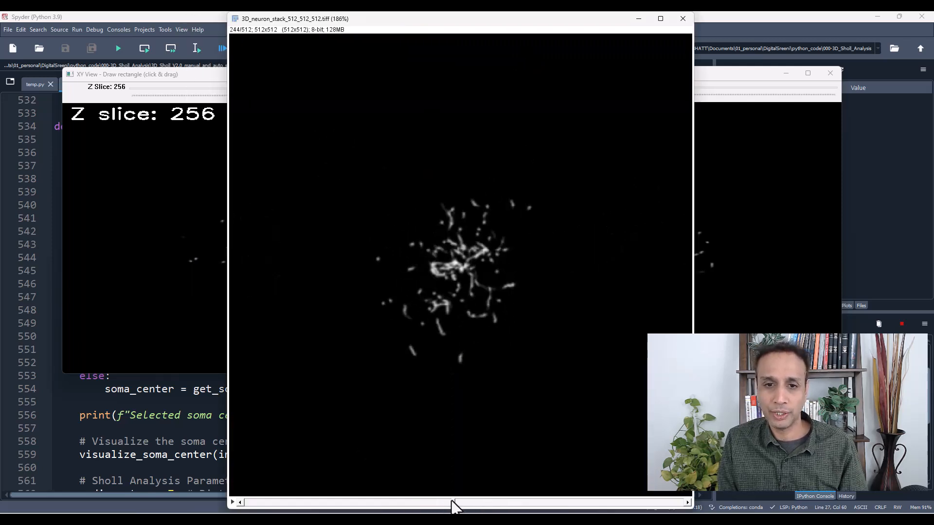
{"action": "left_click_drag", "start_coordinate": [453, 502], "coordinate": [507, 506]}
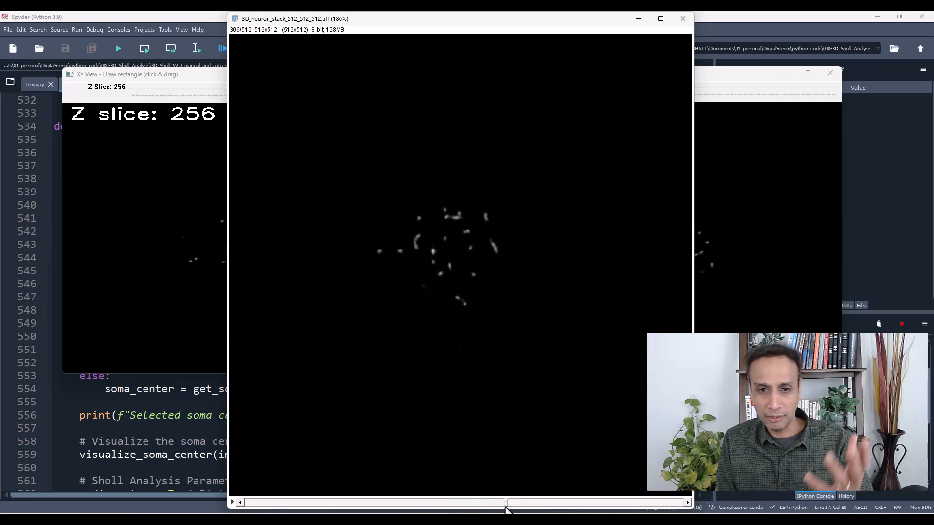
{"action": "left_click_drag", "start_coordinate": [507, 503], "coordinate": [474, 502]}
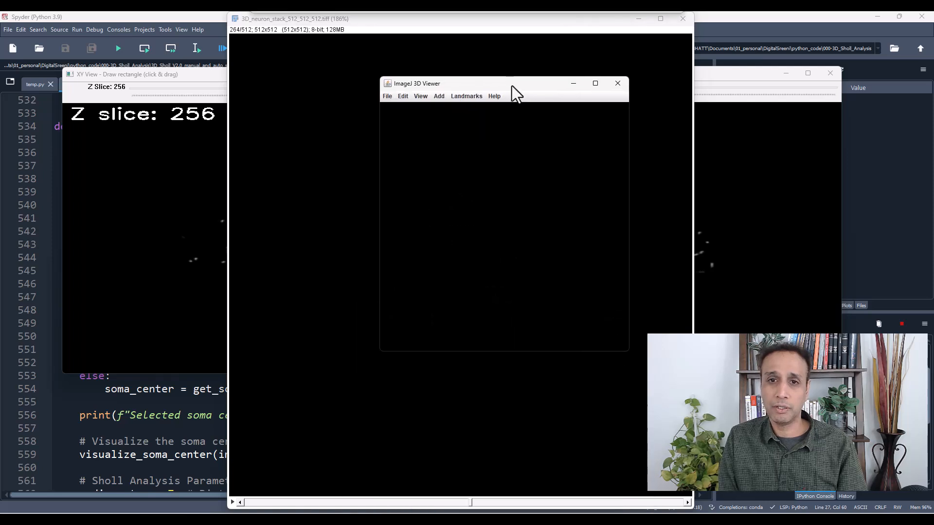
Step: Maximize the 3D Viewer so the neuron volume rendering fills the screen
{"action": "left_click", "coordinate": [594, 83]}
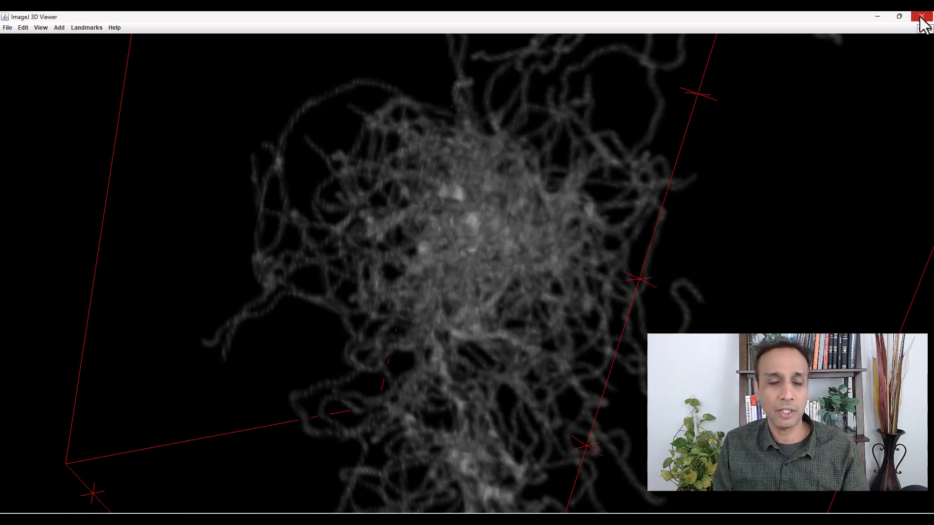
Step: Close the 3D Viewer, leaving the neuron stack's single z slice displayed
{"action": "left_click", "coordinate": [923, 16]}
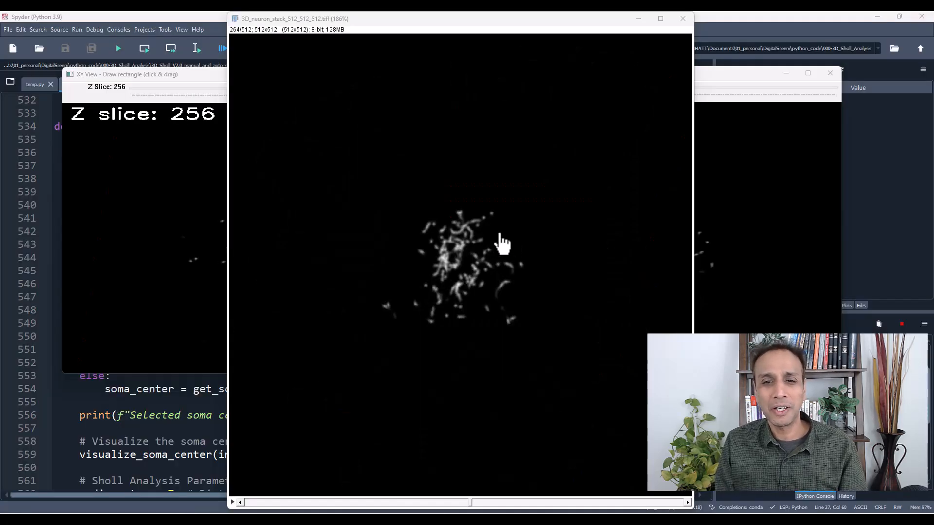
{"action": "mouse_move", "coordinate": [414, 292]}
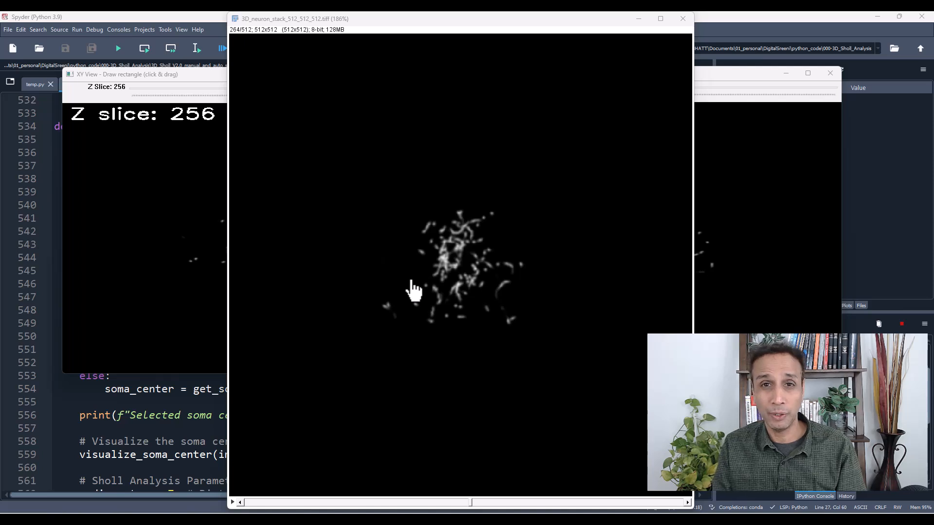
{"action": "mouse_move", "coordinate": [497, 229]}
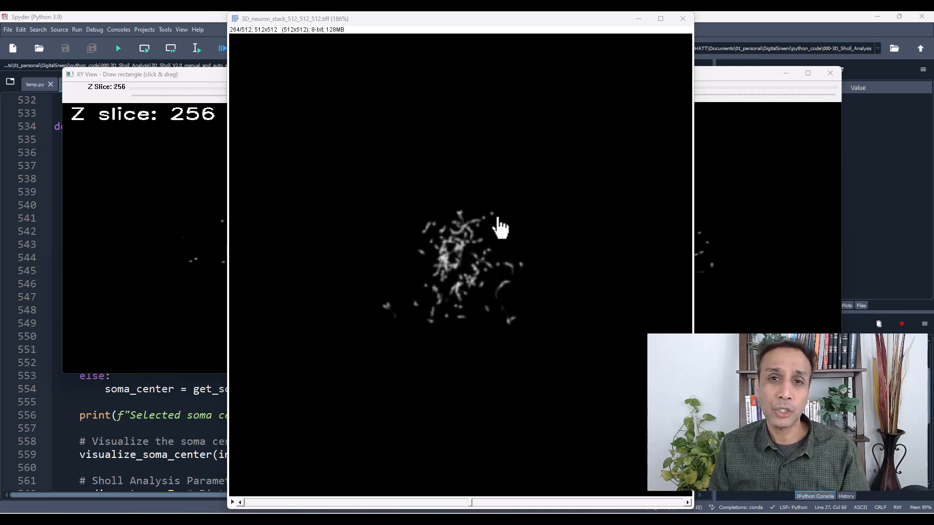
{"action": "mouse_move", "coordinate": [437, 277]}
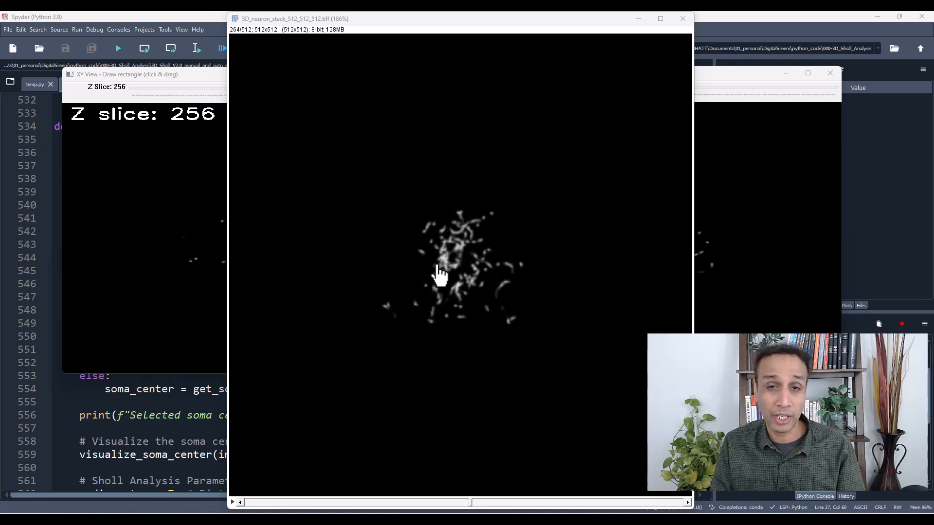
{"action": "mouse_move", "coordinate": [622, 125]}
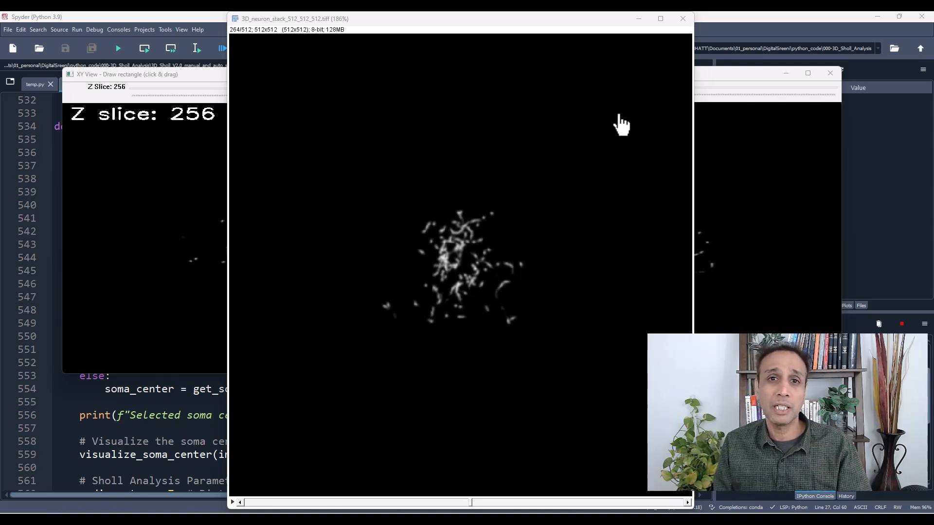
{"action": "mouse_move", "coordinate": [683, 18]}
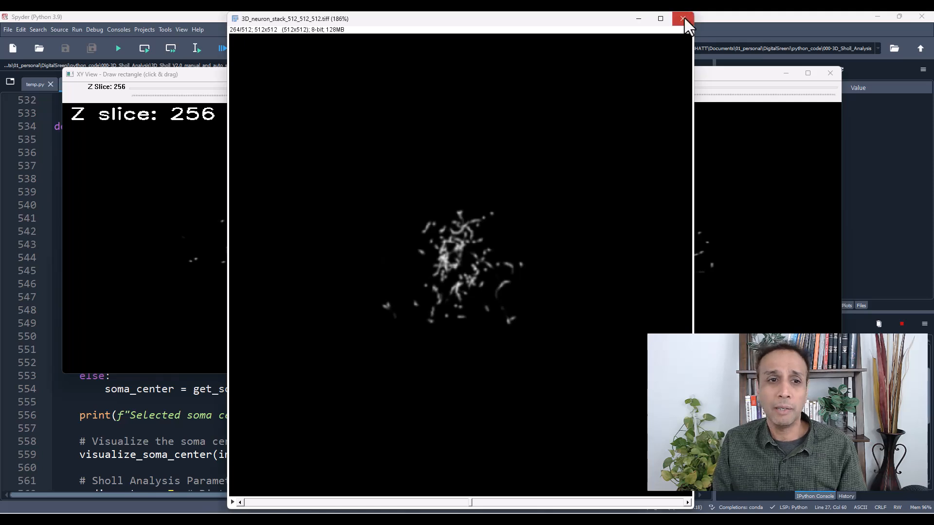
Step: Close the Fiji stack and browse the XY View Z slices, settling on slice 256
{"action": "left_click", "coordinate": [683, 18]}
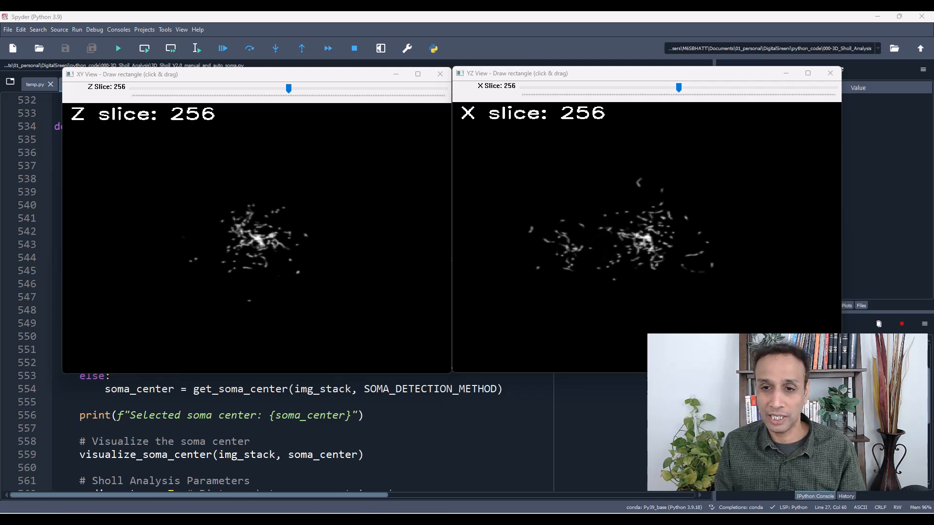
{"action": "mouse_move", "coordinate": [376, 220]}
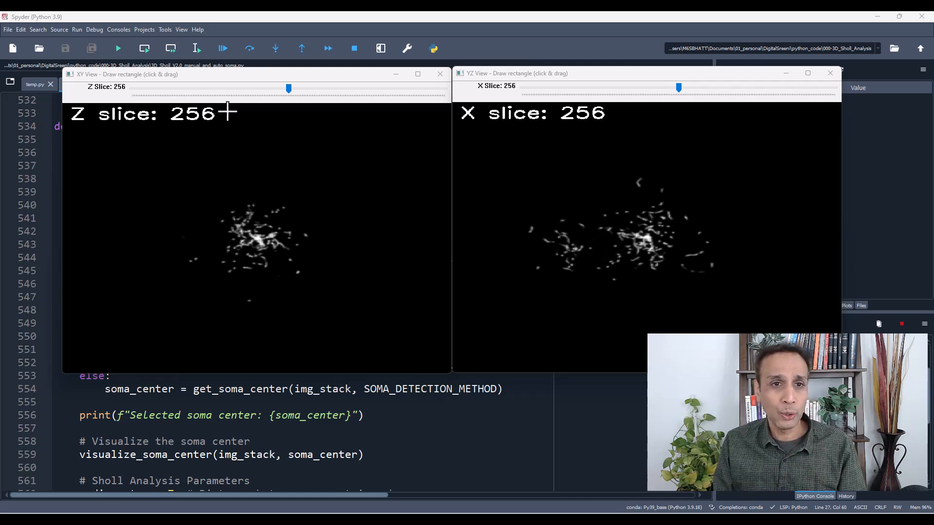
{"action": "mouse_move", "coordinate": [271, 233]}
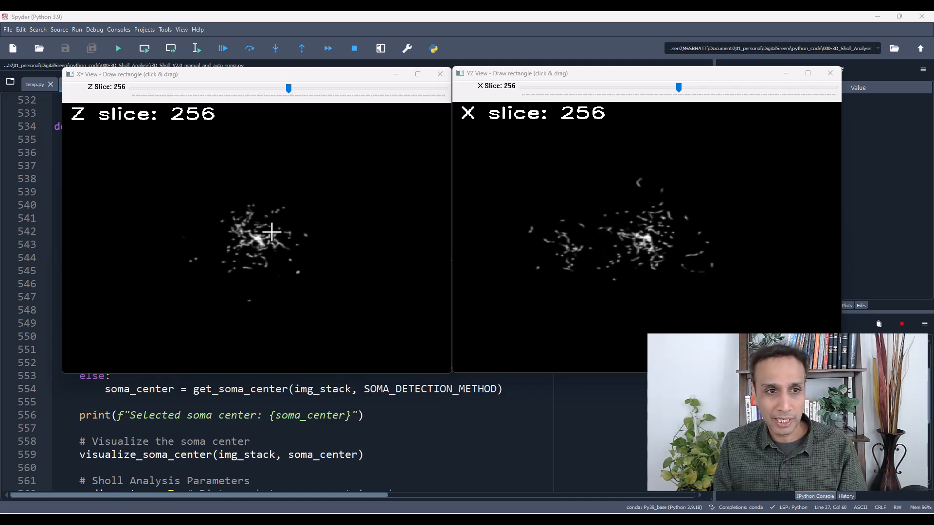
{"action": "mouse_move", "coordinate": [672, 224]}
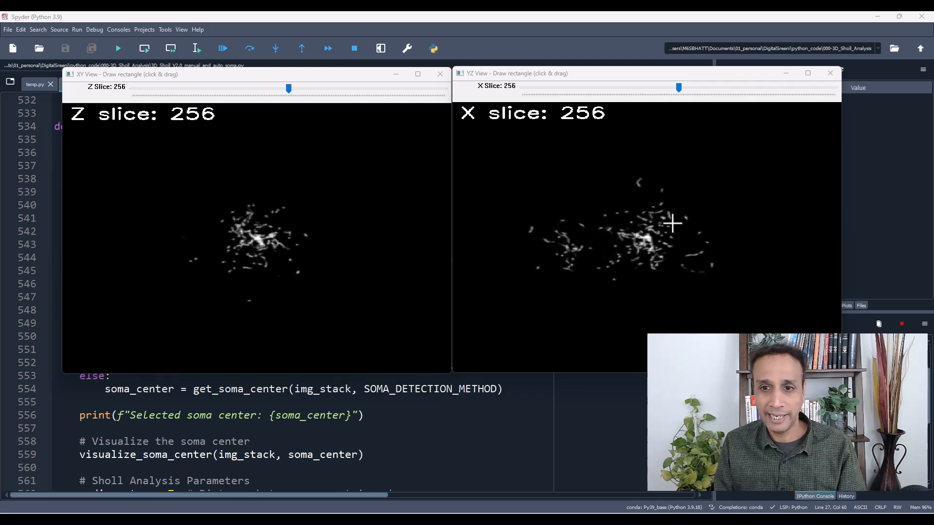
{"action": "mouse_move", "coordinate": [647, 236]}
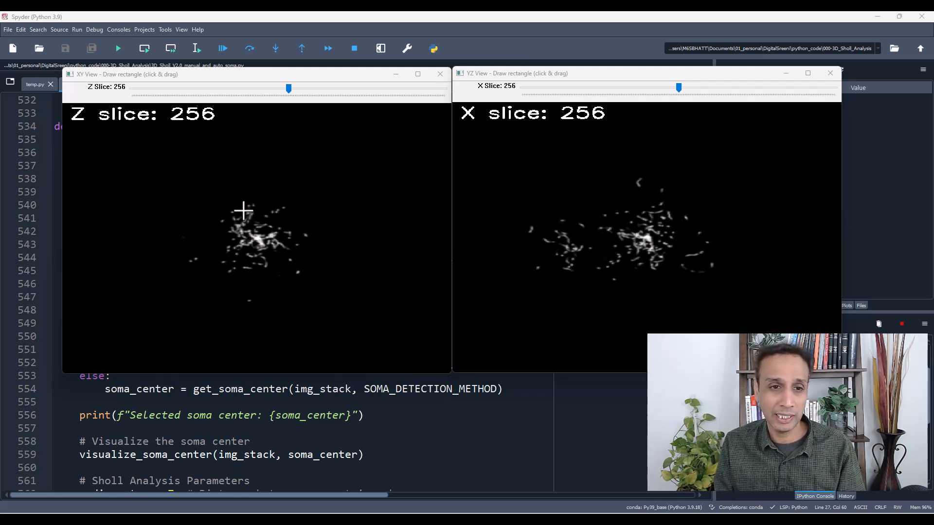
{"action": "mouse_move", "coordinate": [260, 242]}
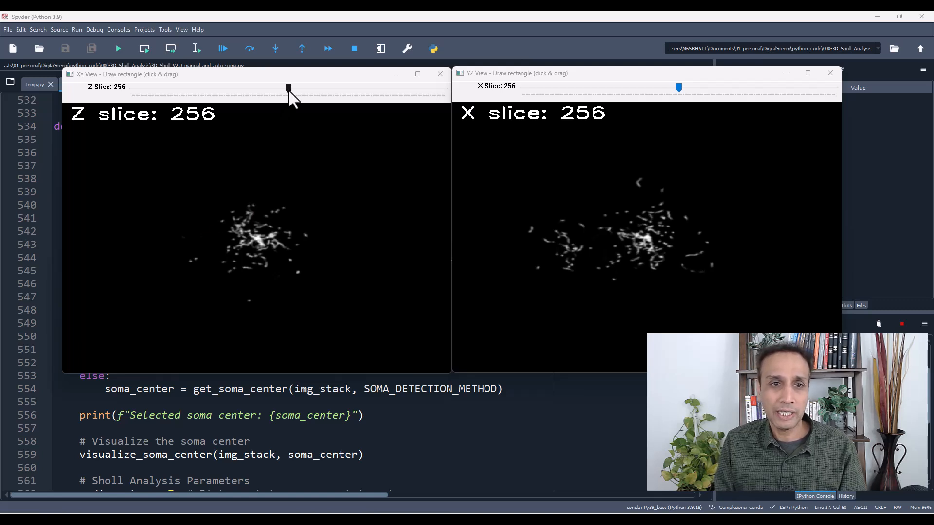
{"action": "left_click_drag", "start_coordinate": [289, 88], "coordinate": [268, 88]}
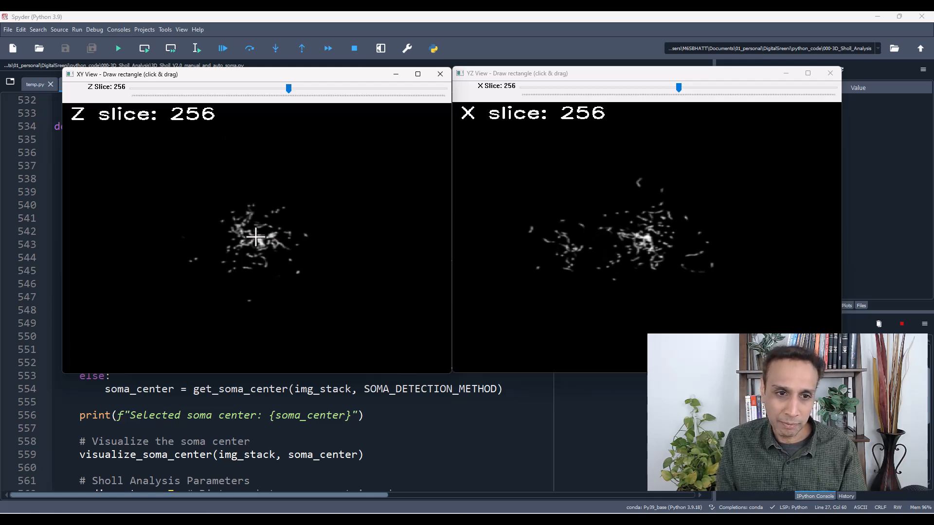
Step: Start marking the soma with a rectangle in the XY View window
{"action": "left_click", "coordinate": [256, 241]}
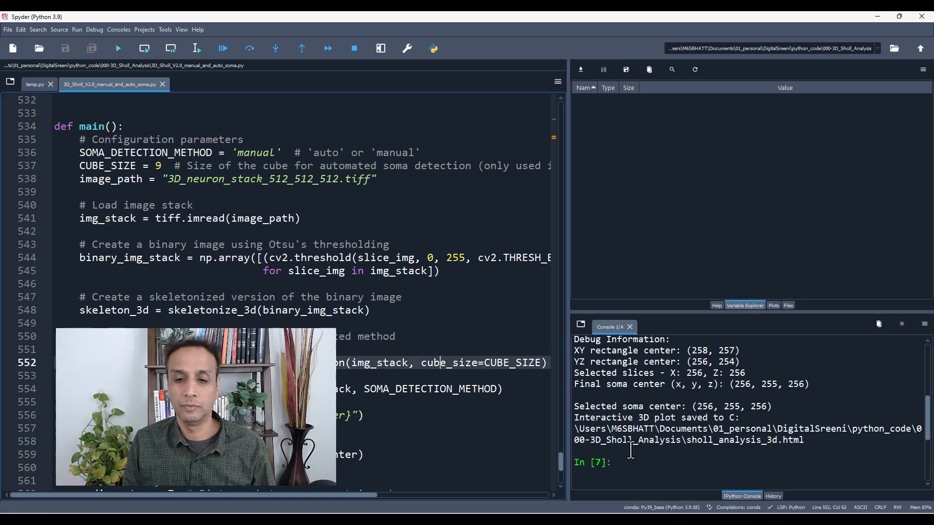
Step: Highlight cube_size, then show the XY, XZ, YZ soma-center plot in a widened Plots pane
{"action": "double_click", "coordinate": [448, 363]}
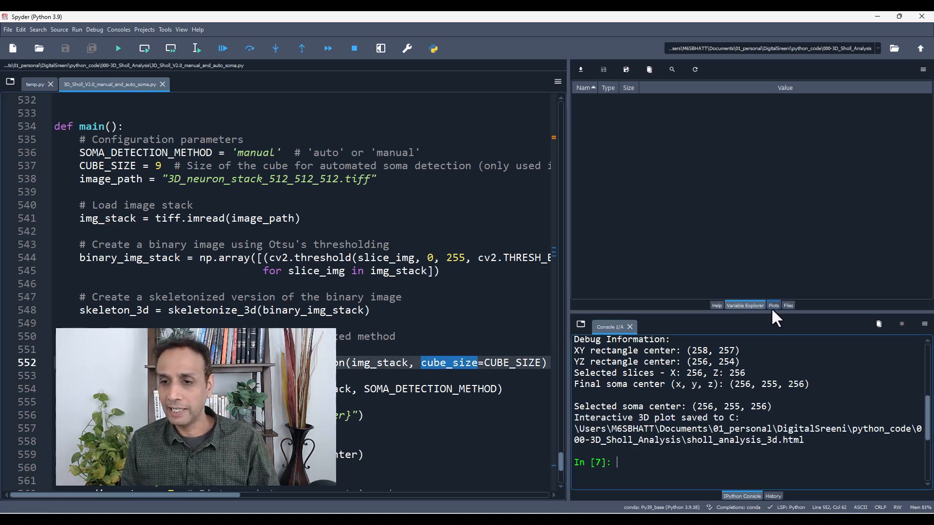
{"action": "left_click", "coordinate": [773, 305]}
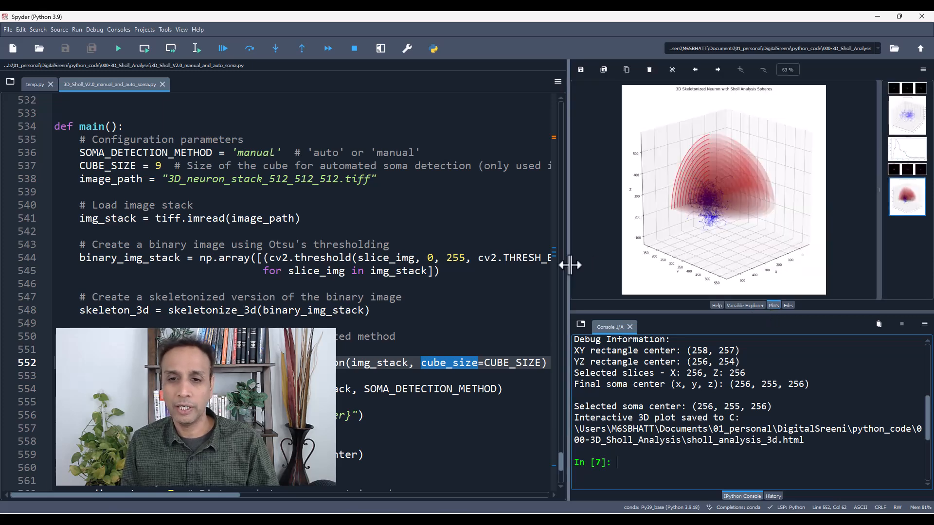
{"action": "left_click_drag", "start_coordinate": [569, 265], "coordinate": [480, 263]}
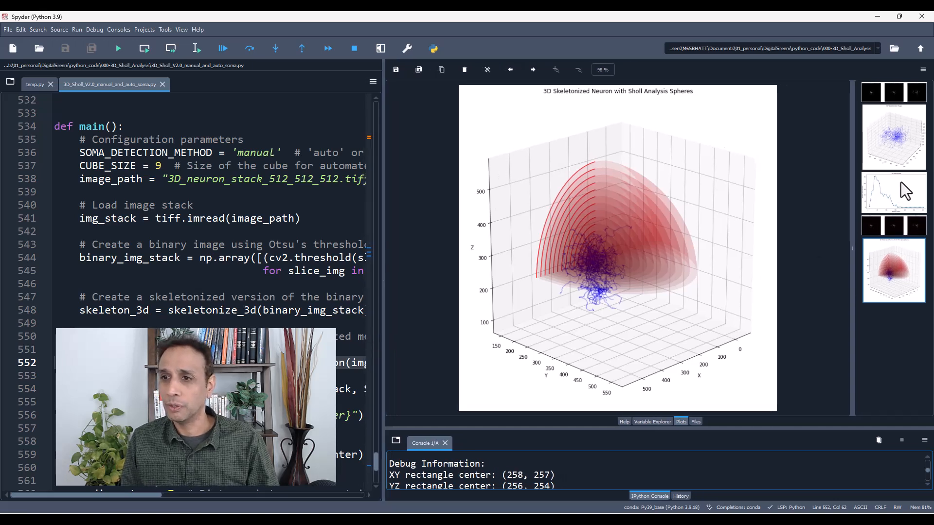
{"action": "left_click", "coordinate": [893, 93]}
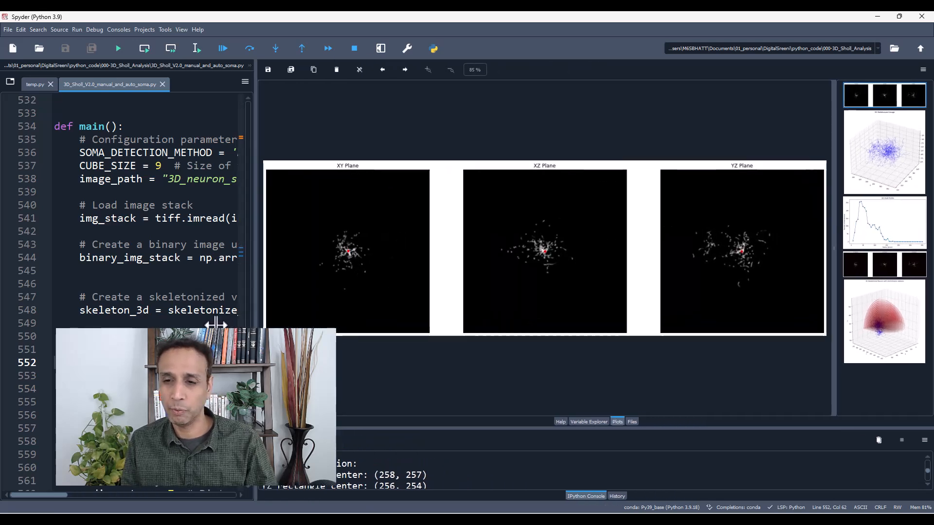
{"action": "mouse_move", "coordinate": [533, 262]}
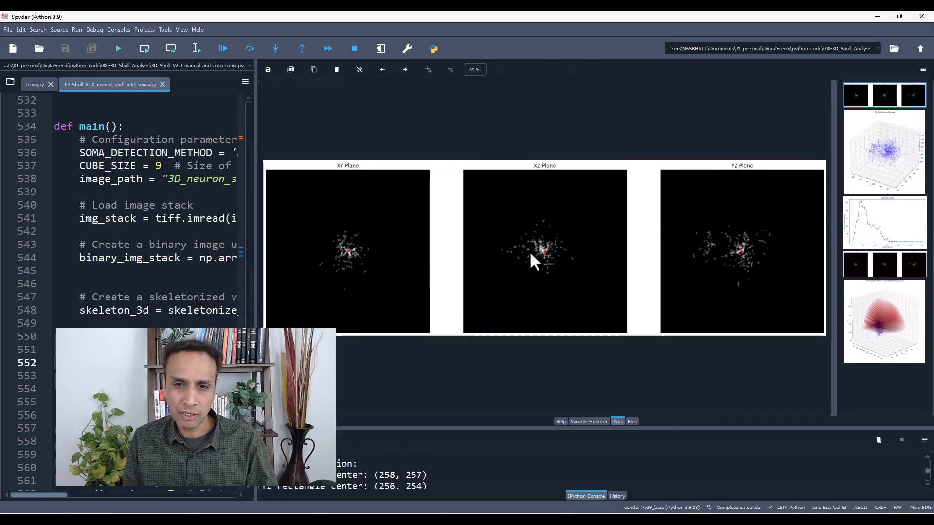
{"action": "mouse_move", "coordinate": [500, 258]}
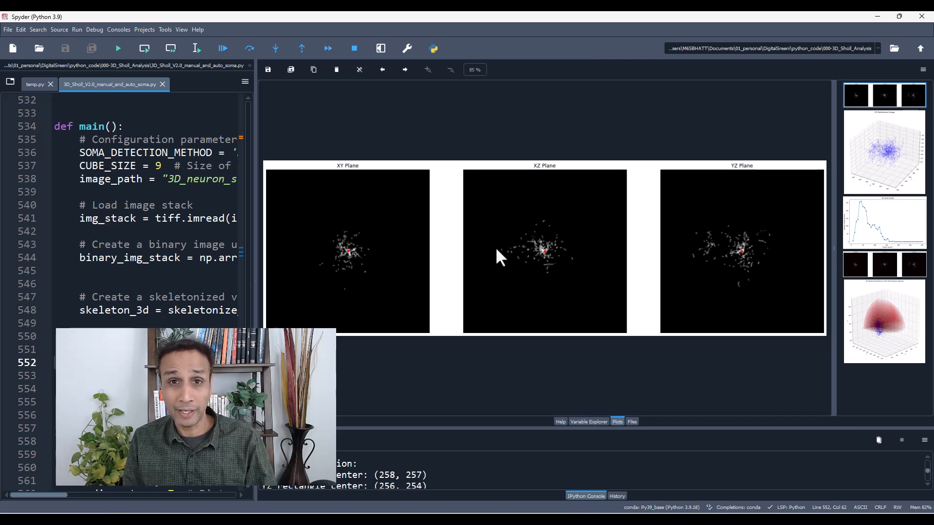
{"action": "mouse_move", "coordinate": [898, 155]}
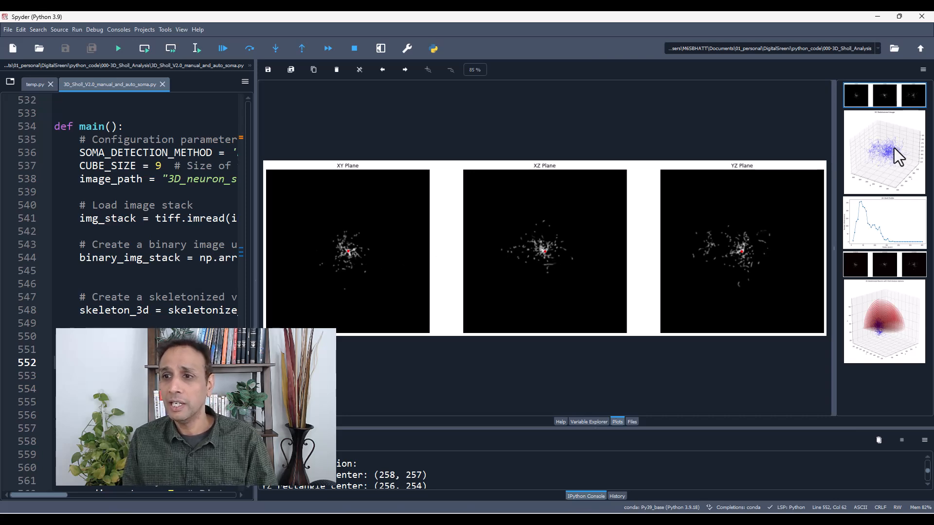
Step: View the skeleton, Sholl profile, Sholl-circle projection and sphere plots, ending on the profile
{"action": "left_click", "coordinate": [884, 152]}
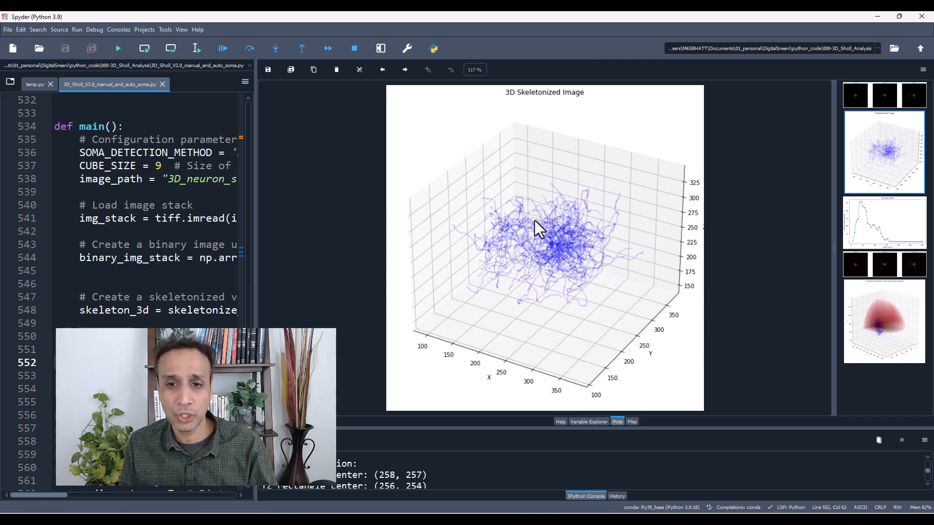
{"action": "mouse_move", "coordinate": [544, 244]}
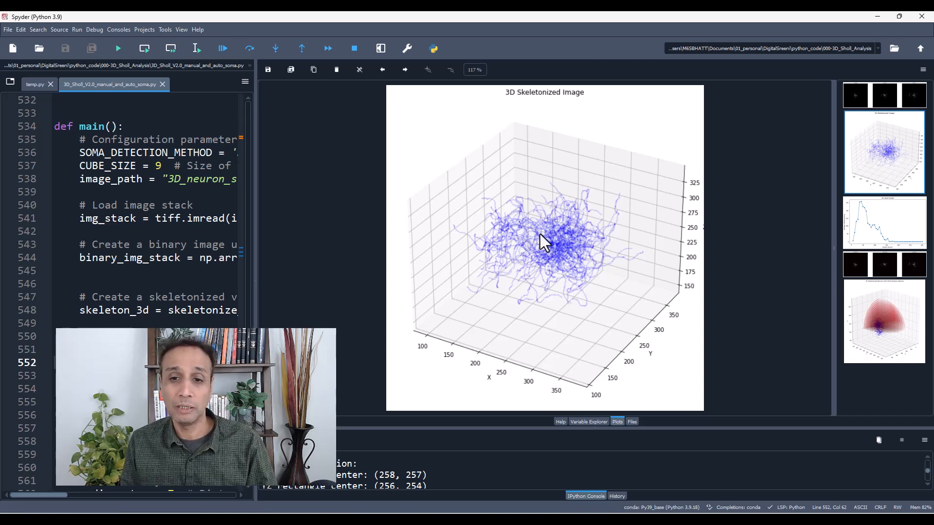
{"action": "mouse_move", "coordinate": [589, 215]}
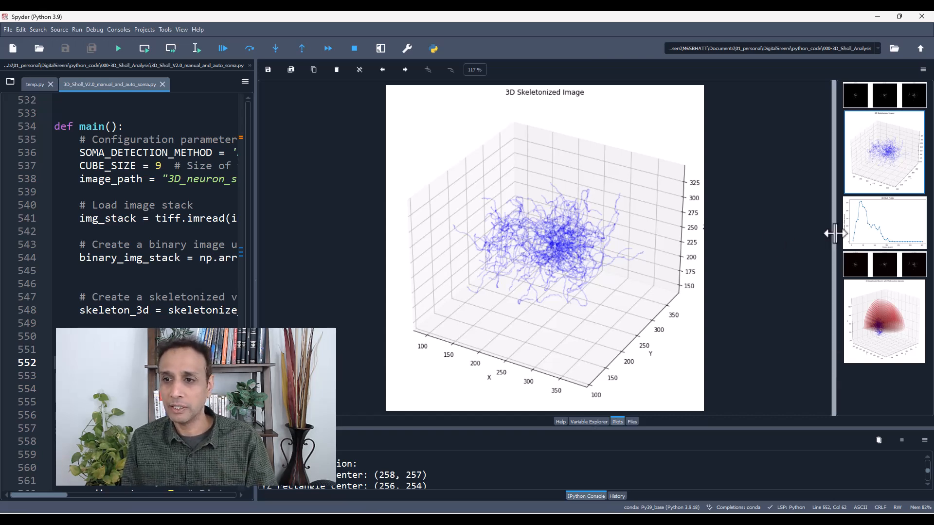
{"action": "left_click", "coordinate": [884, 222]}
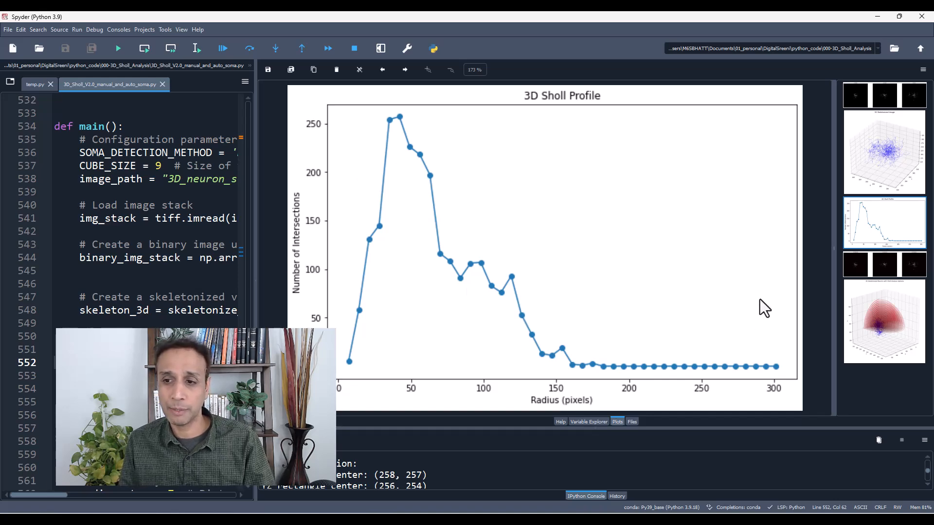
{"action": "left_click", "coordinate": [884, 265]}
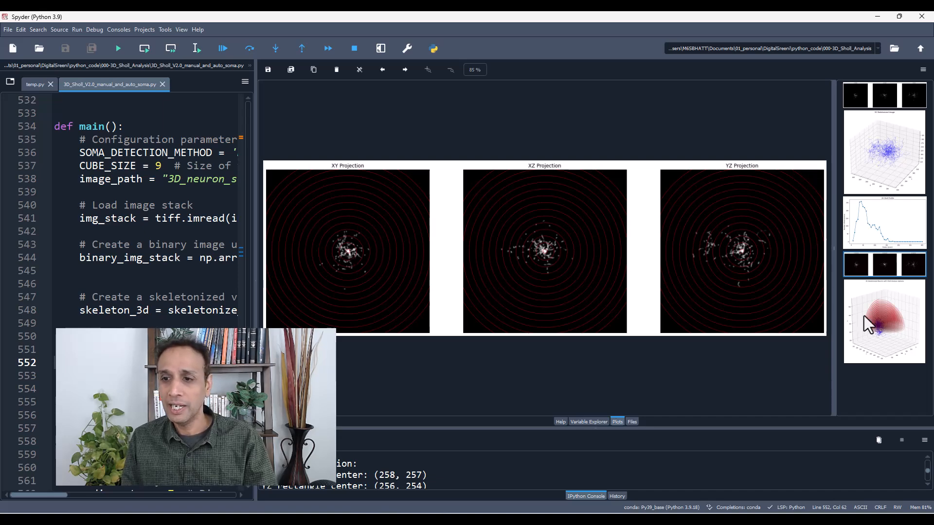
{"action": "left_click", "coordinate": [884, 322]}
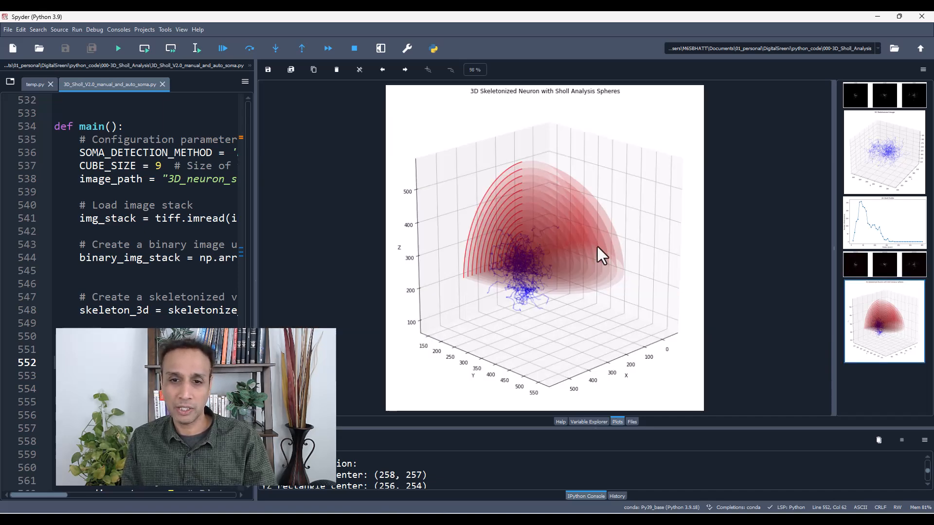
{"action": "mouse_move", "coordinate": [584, 318]}
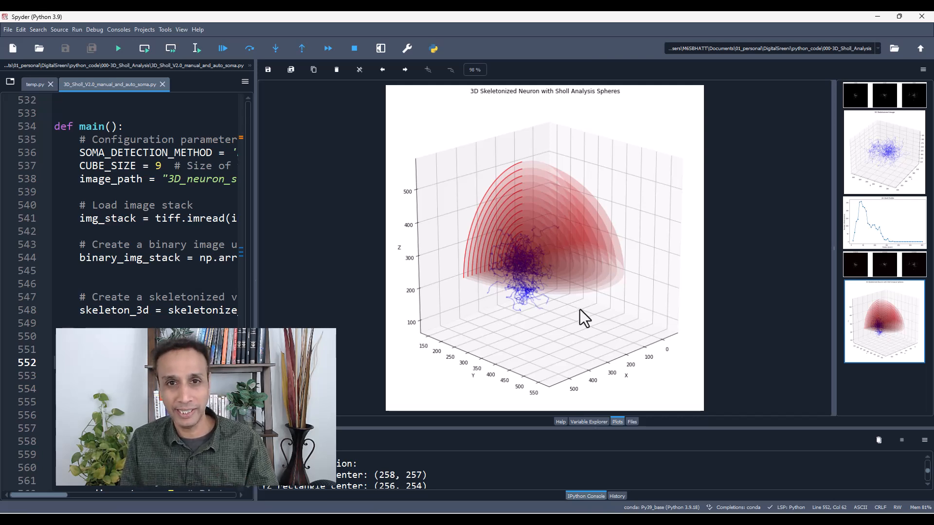
{"action": "left_click", "coordinate": [884, 223]}
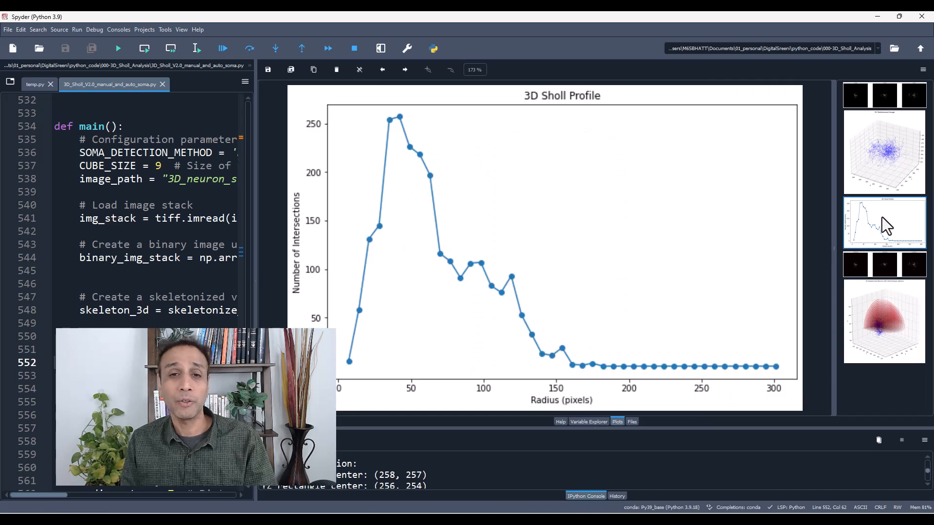
{"action": "mouse_move", "coordinate": [258, 250]}
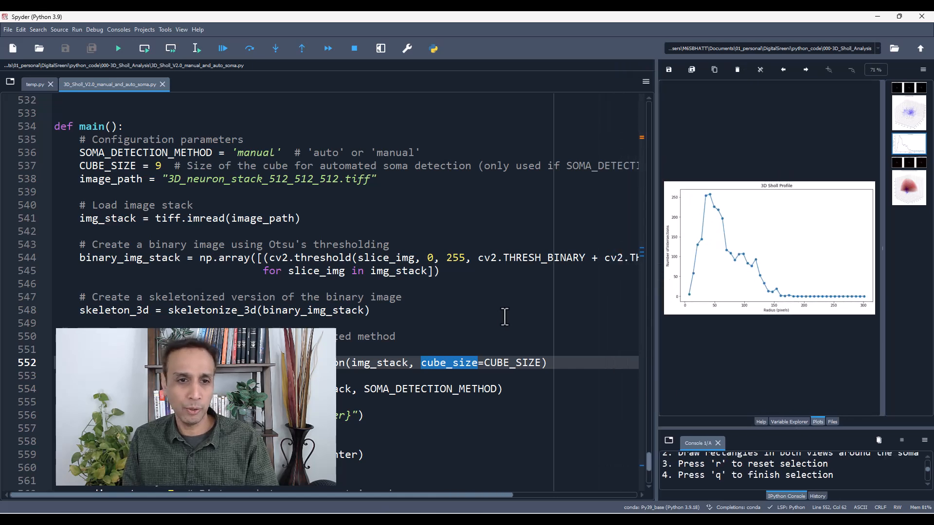
Step: Change soma detection on line 536 from 'manual' to 'auto' and rerun the script
{"action": "double_click", "coordinate": [256, 152]}
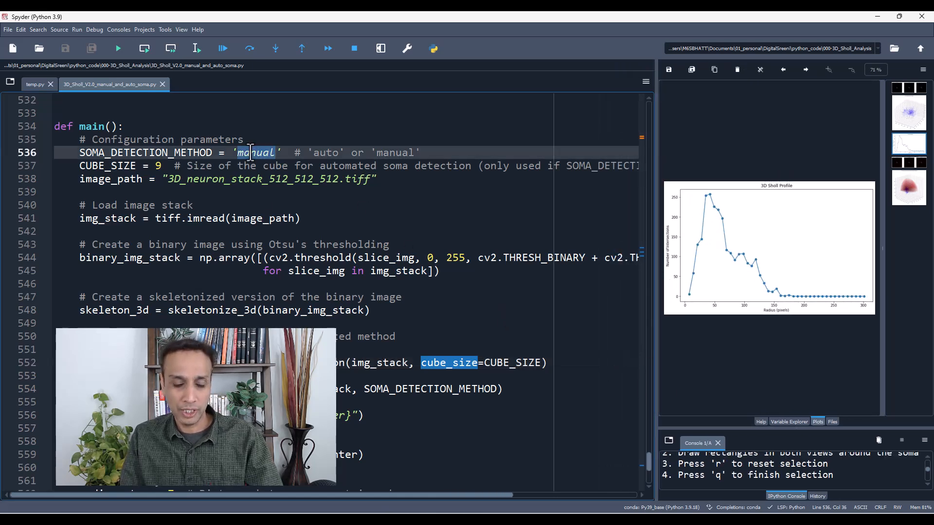
{"action": "type", "text": "auto"}
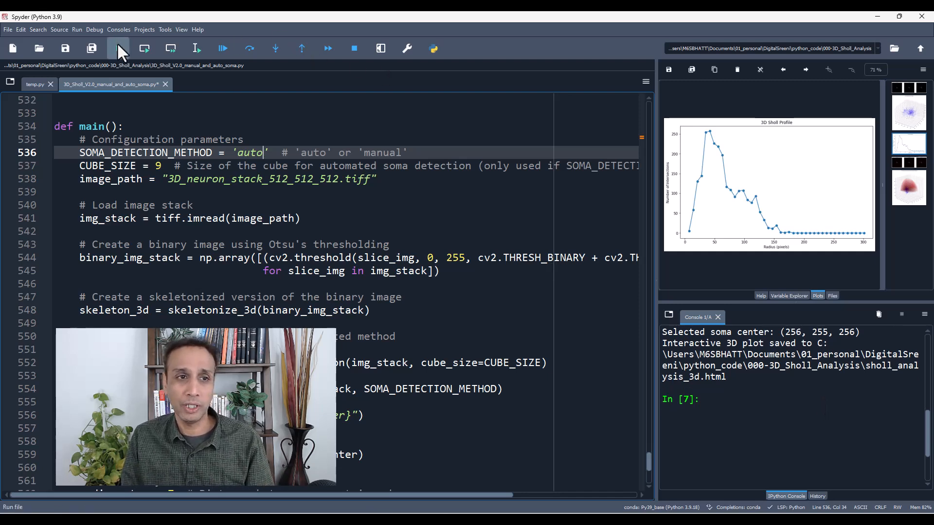
{"action": "left_click", "coordinate": [117, 48]}
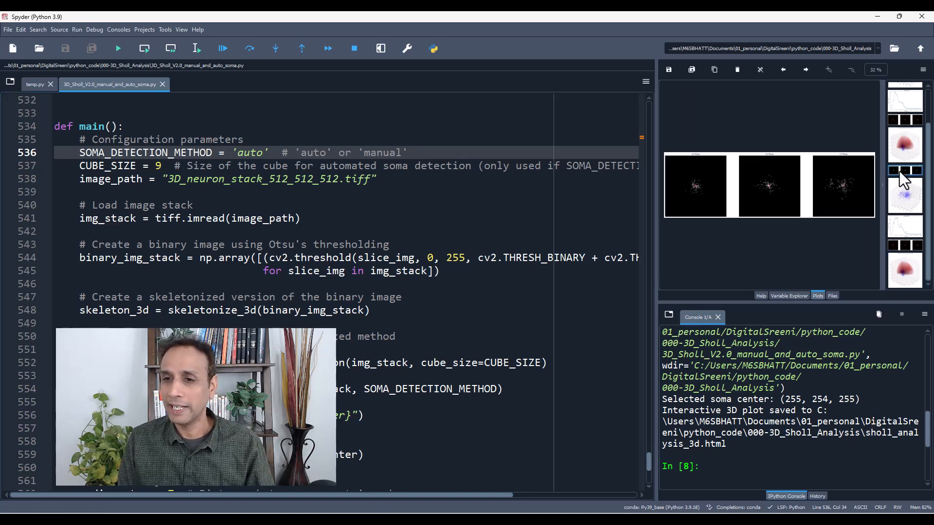
{"action": "mouse_move", "coordinate": [659, 247]}
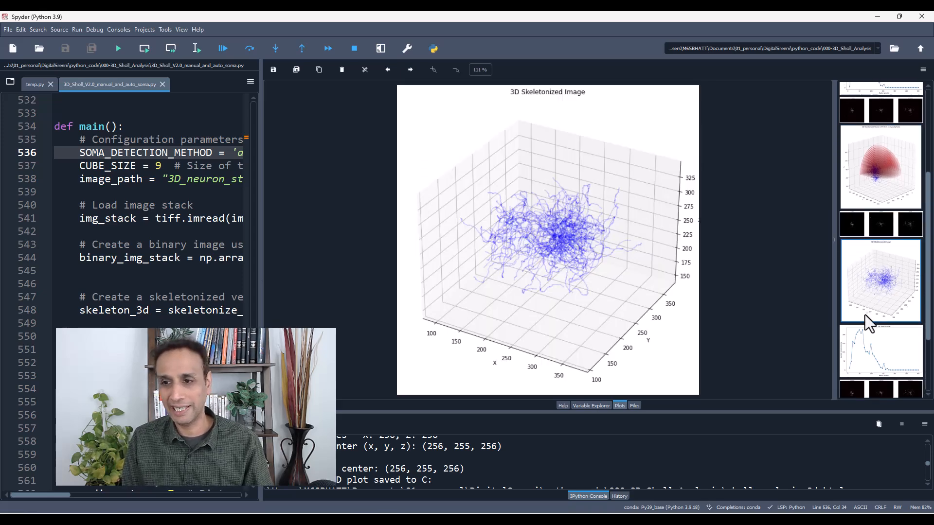
Step: View the auto-detection 3D skeleton and Sholl spheres, ending on the 3D Sholl profile
{"action": "left_click", "coordinate": [881, 316]}
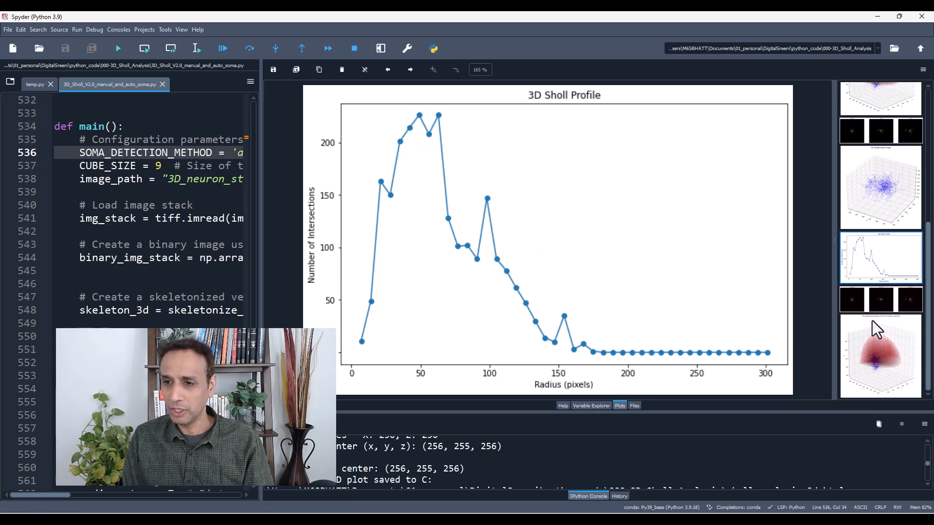
{"action": "left_click", "coordinate": [880, 356]}
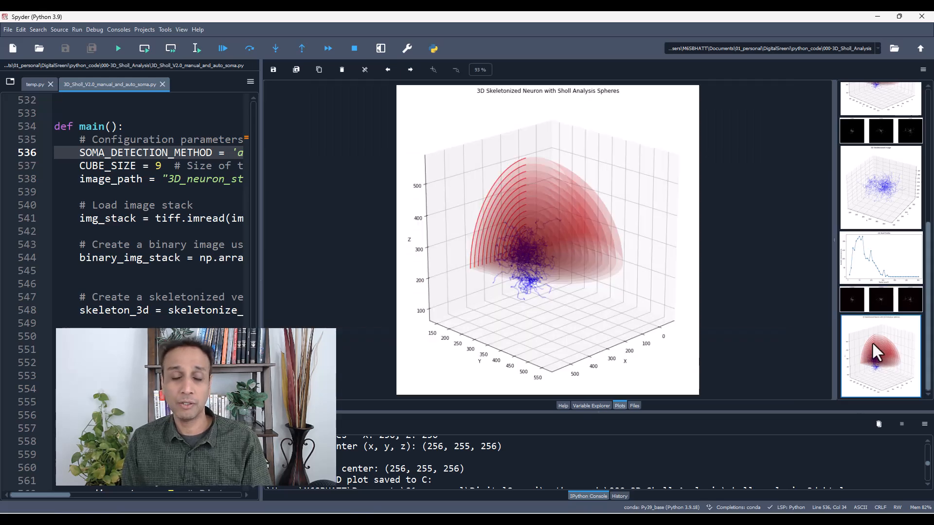
{"action": "left_click", "coordinate": [880, 258]}
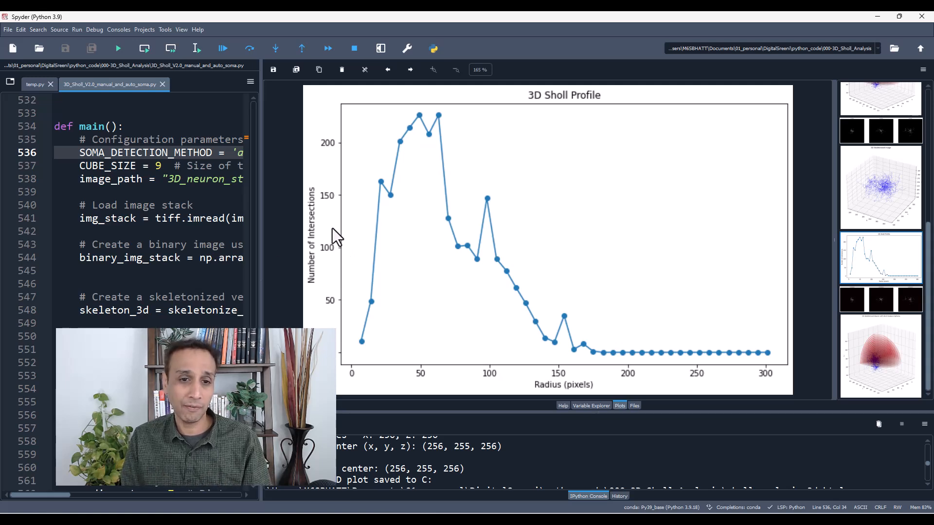
{"action": "mouse_move", "coordinate": [611, 286]}
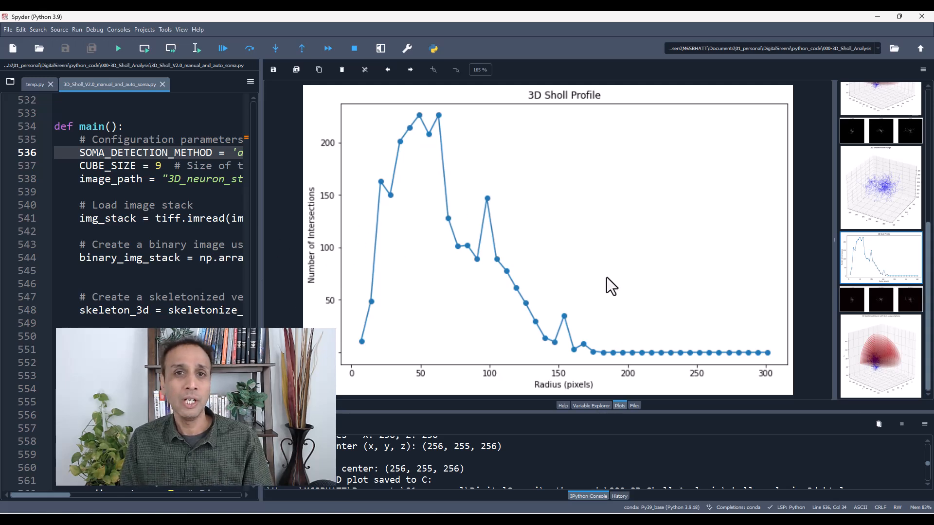